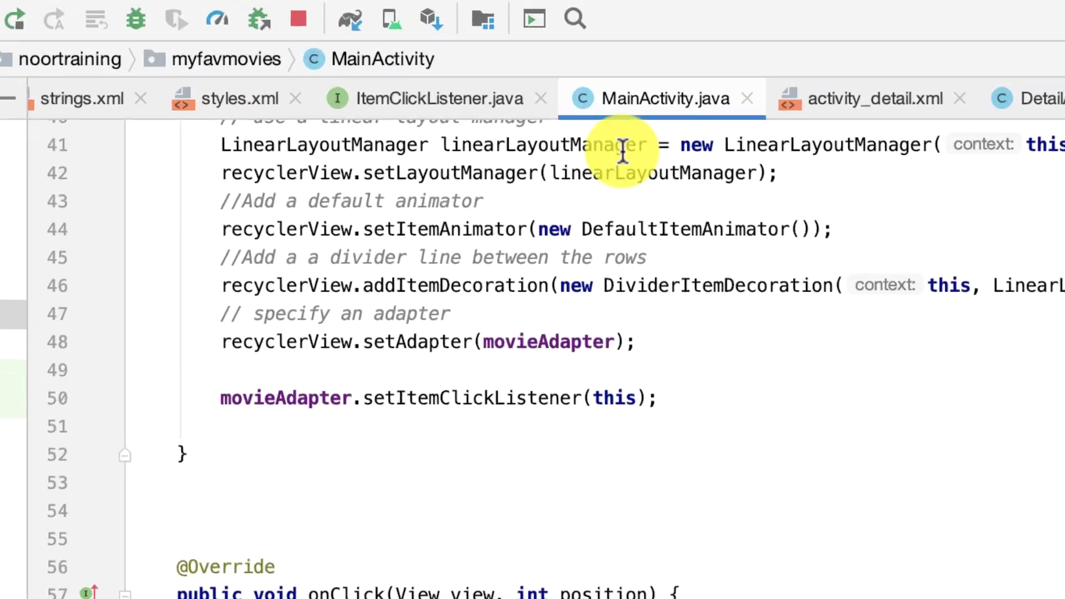
- Comment out the Toast.makeText line inside onClick, leaving the method body empty
{"action": "scroll", "scroll_direction": "down", "scroll_amount": 3}
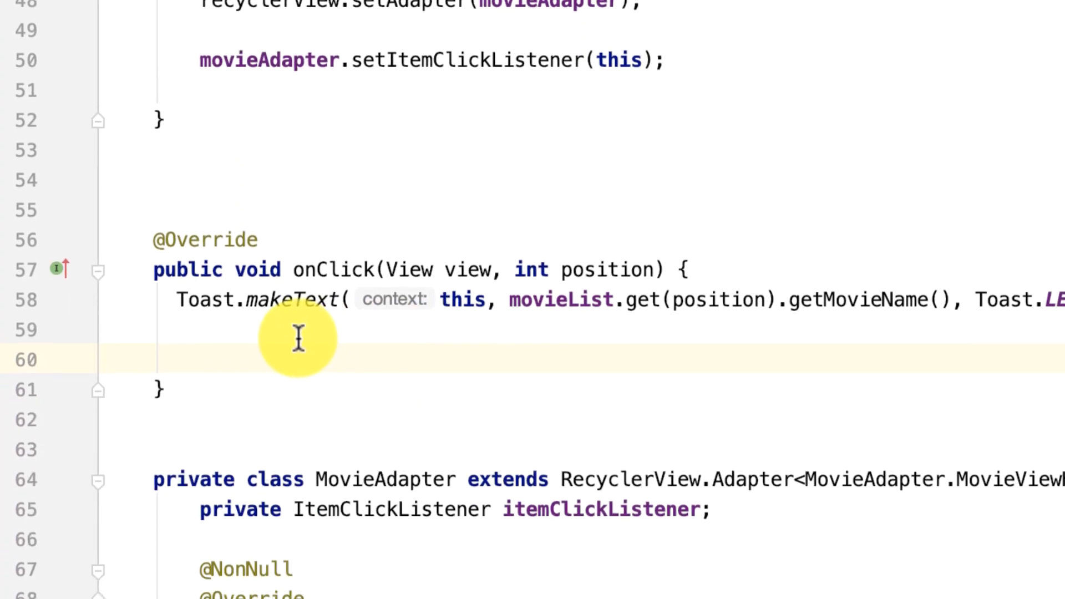
{"action": "double_click", "coordinate": [330, 257]}
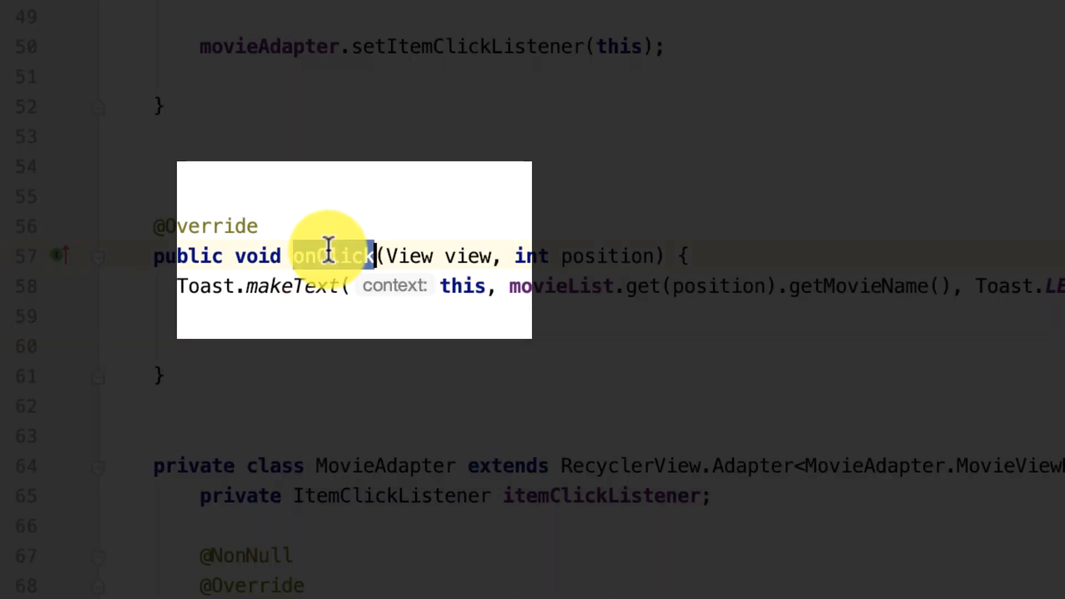
{"action": "left_click", "coordinate": [275, 345]}
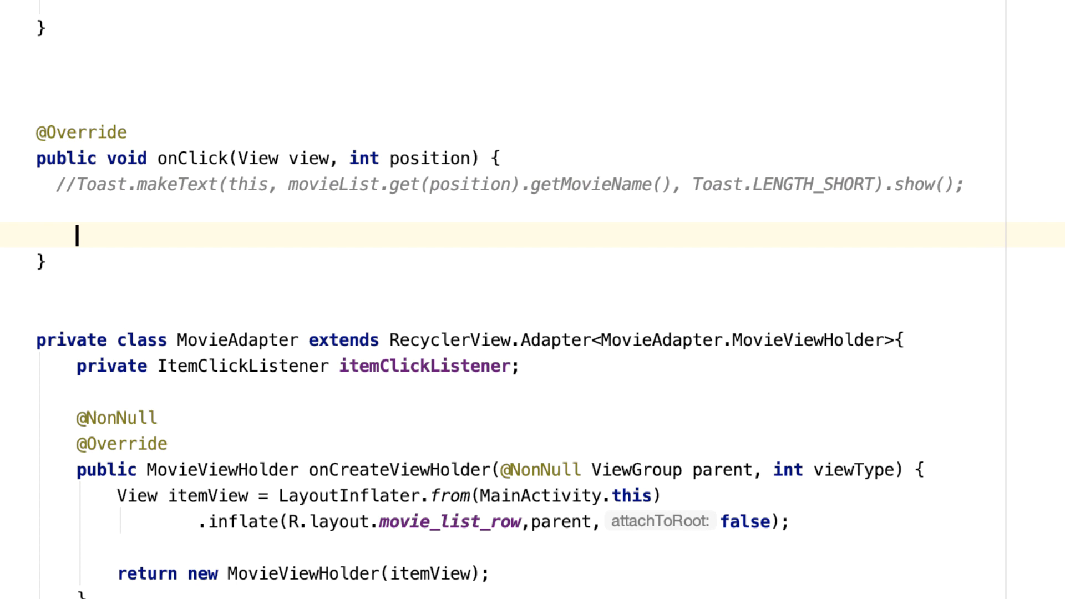
- Declare Intent intent = new Intent(this, DetailActivity.class) in onClick
{"action": "type", "text": "Intent i"}
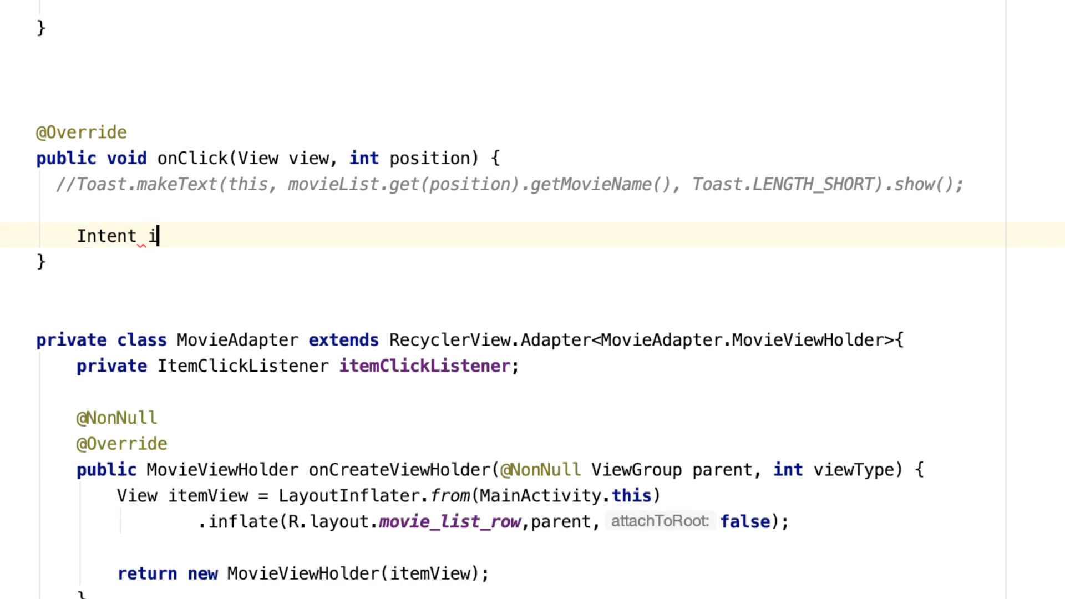
{"action": "type", "text": "ntent = n"}
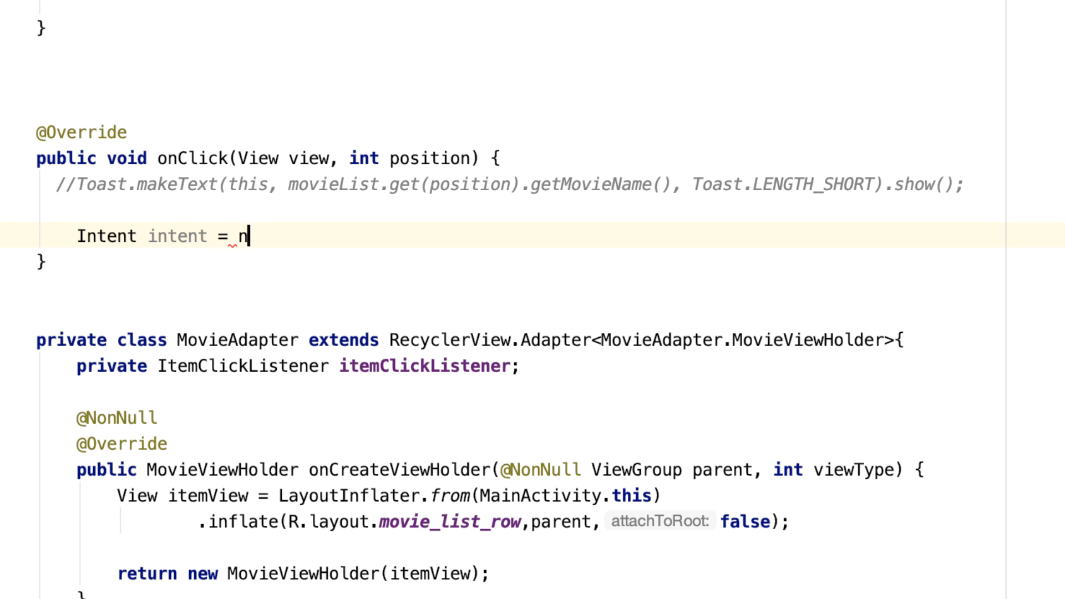
{"action": "type", "text": "ew Intent()"}
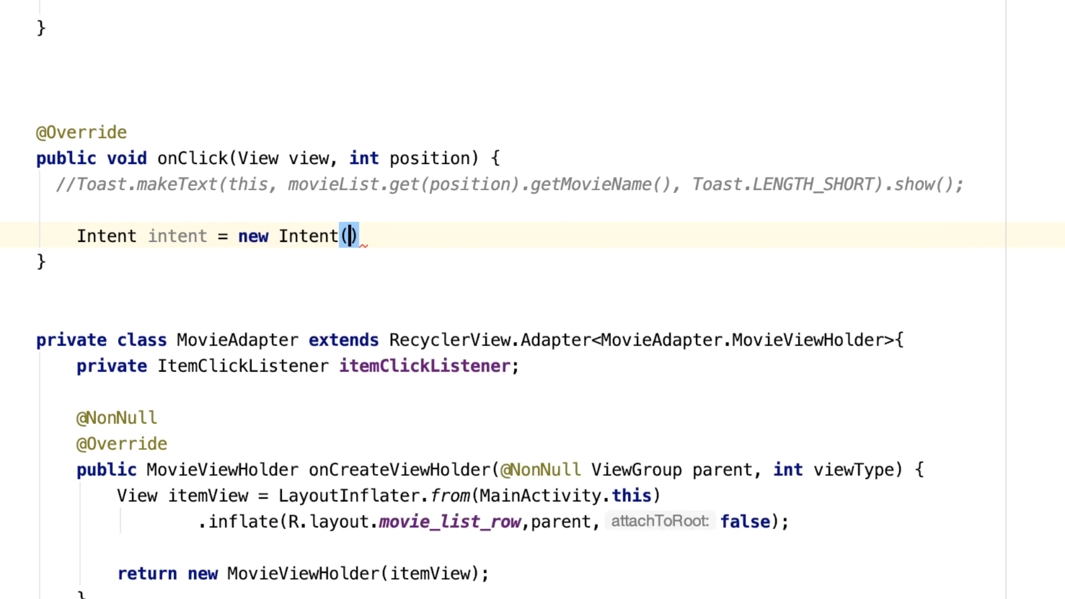
{"action": "mouse_move", "coordinate": [353, 237]}
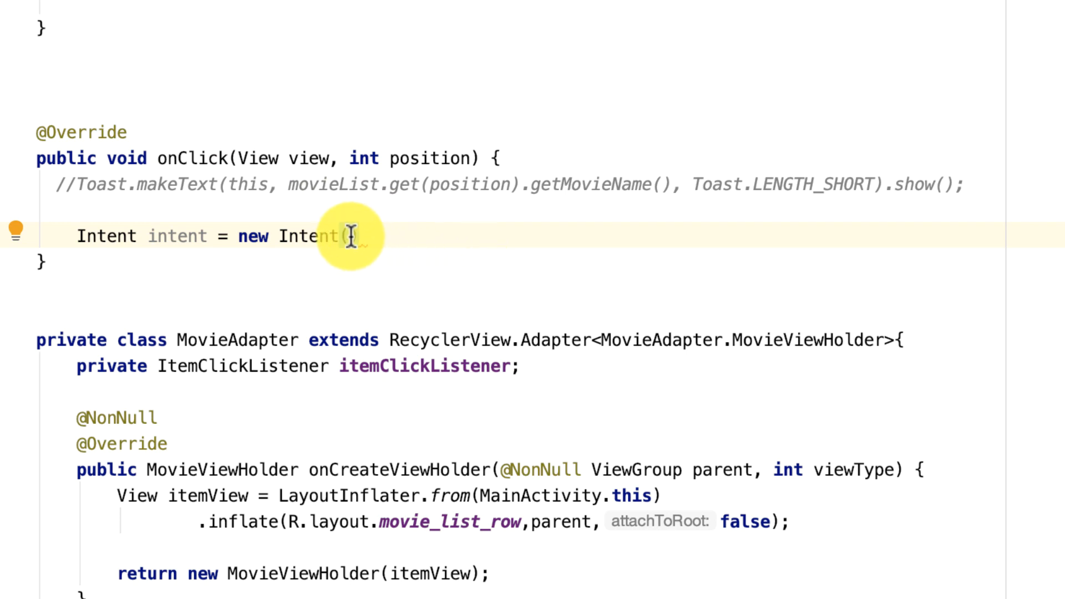
{"action": "type", "text": "("}
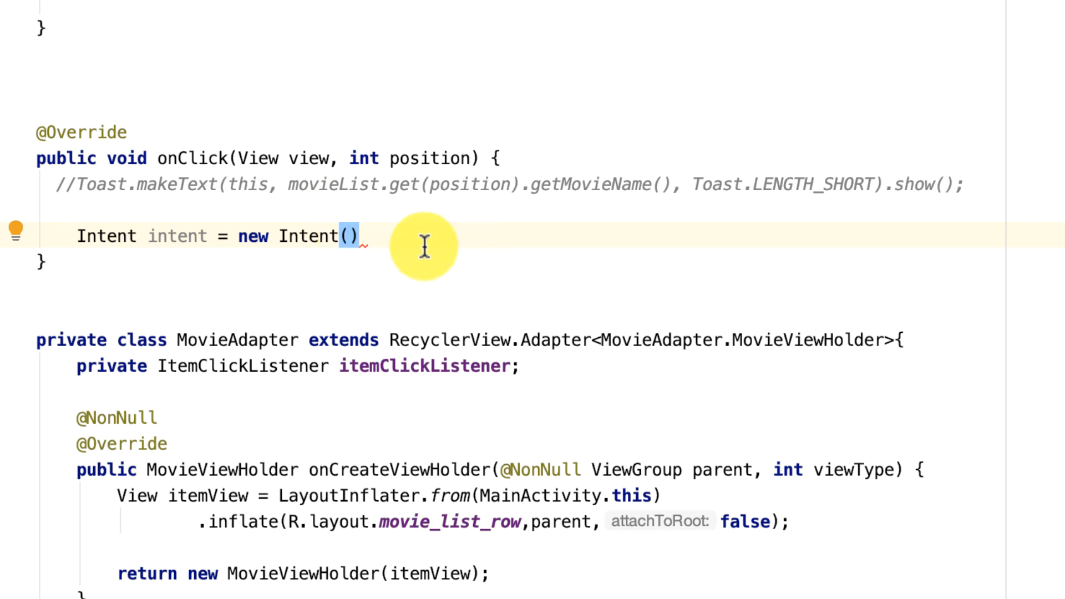
{"action": "type", "text": "this,"}
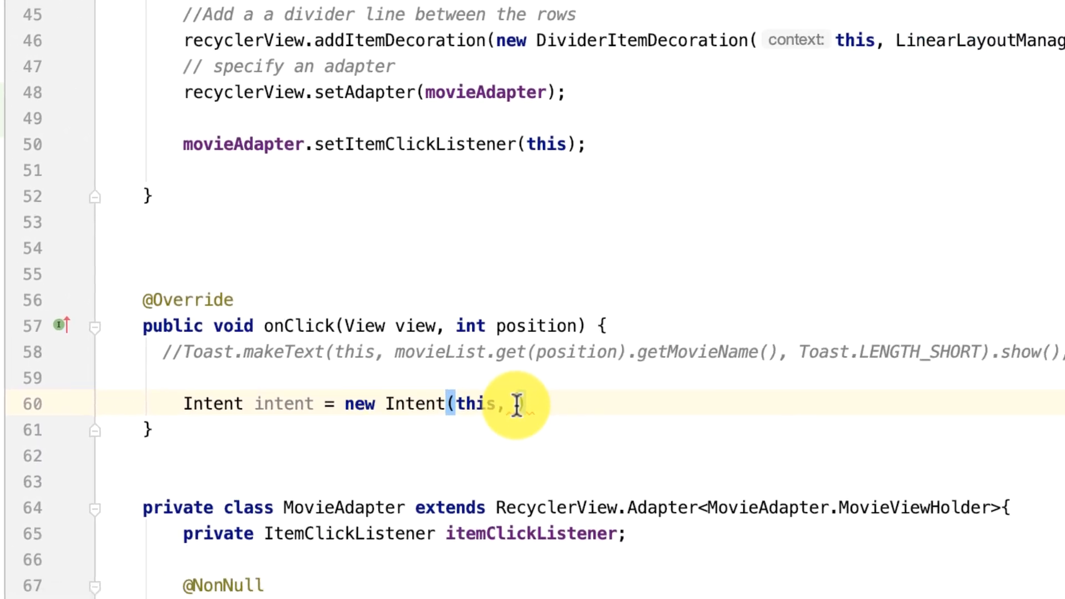
{"action": "type", "text": "De"}
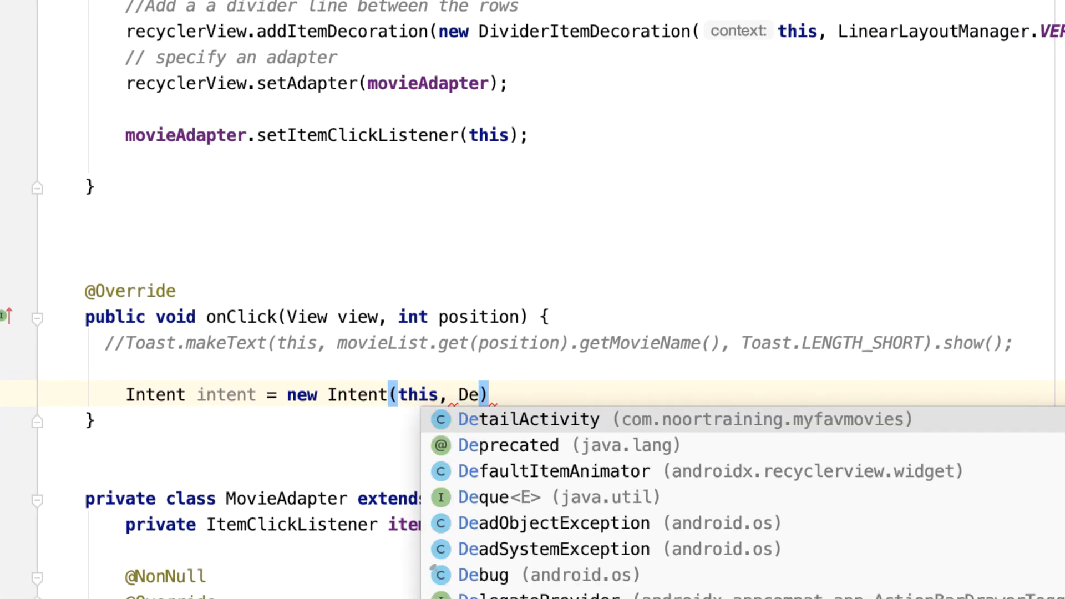
{"action": "left_click", "coordinate": [528, 419]}
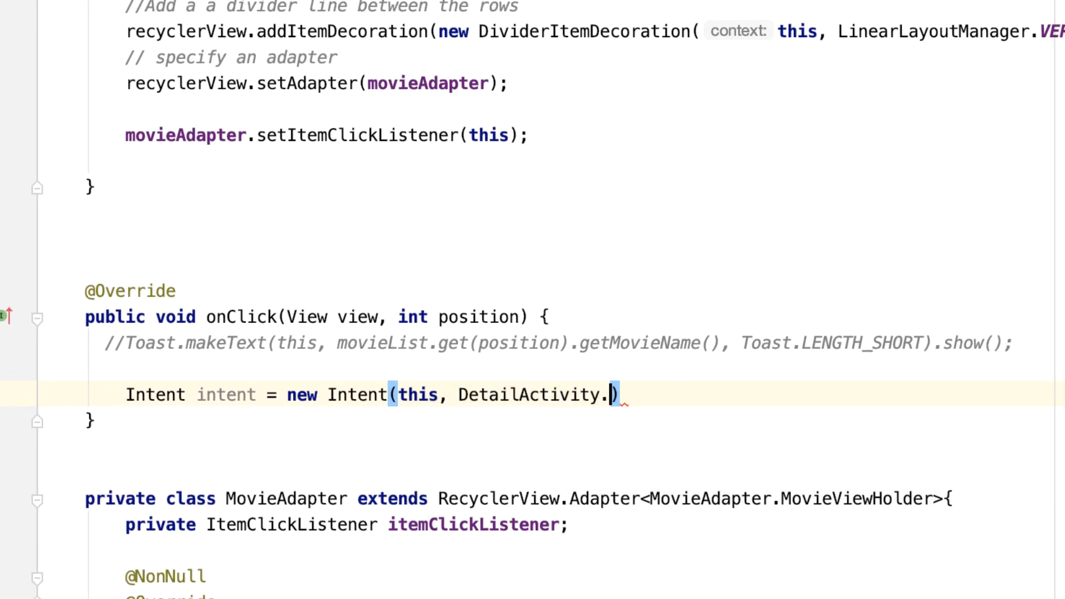
{"action": "type", "text": "class"}
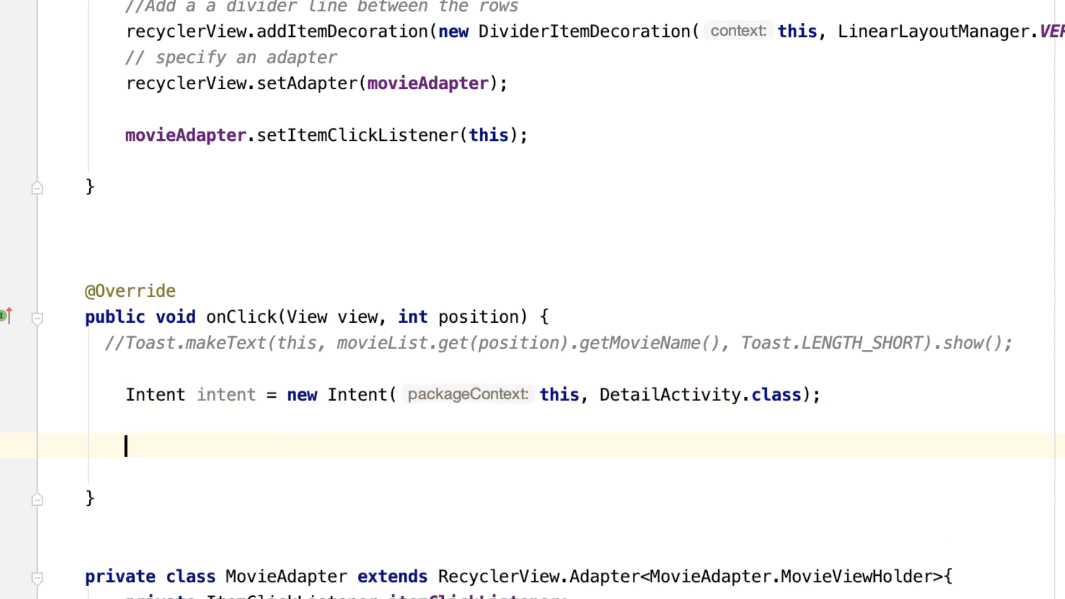
- Call startActivity(intent) after the intent declaration
{"action": "type", "text": "startA"}
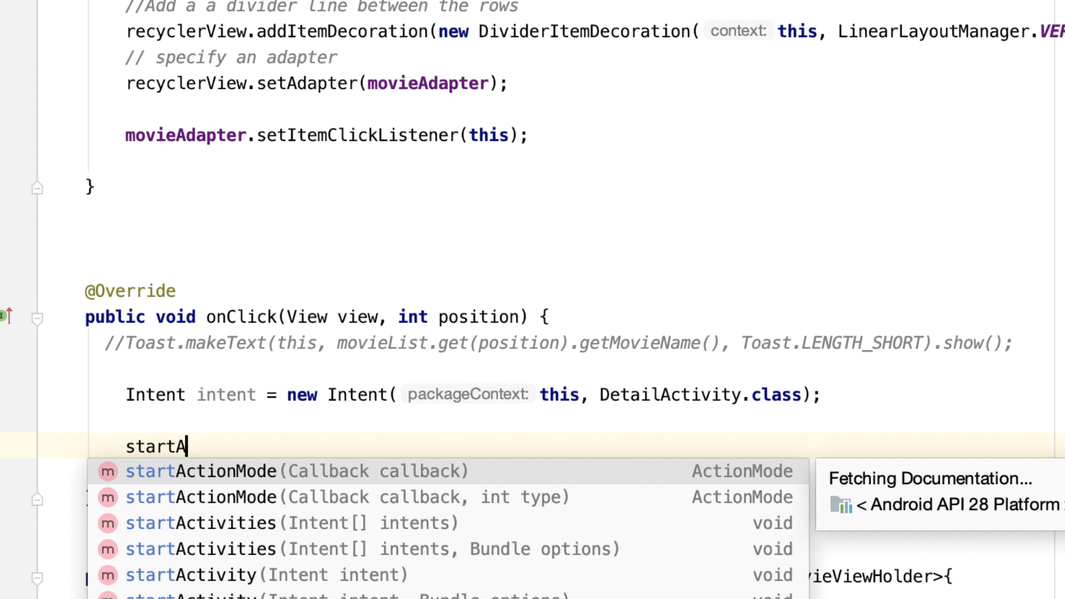
{"action": "type", "text": "ctivity();"}
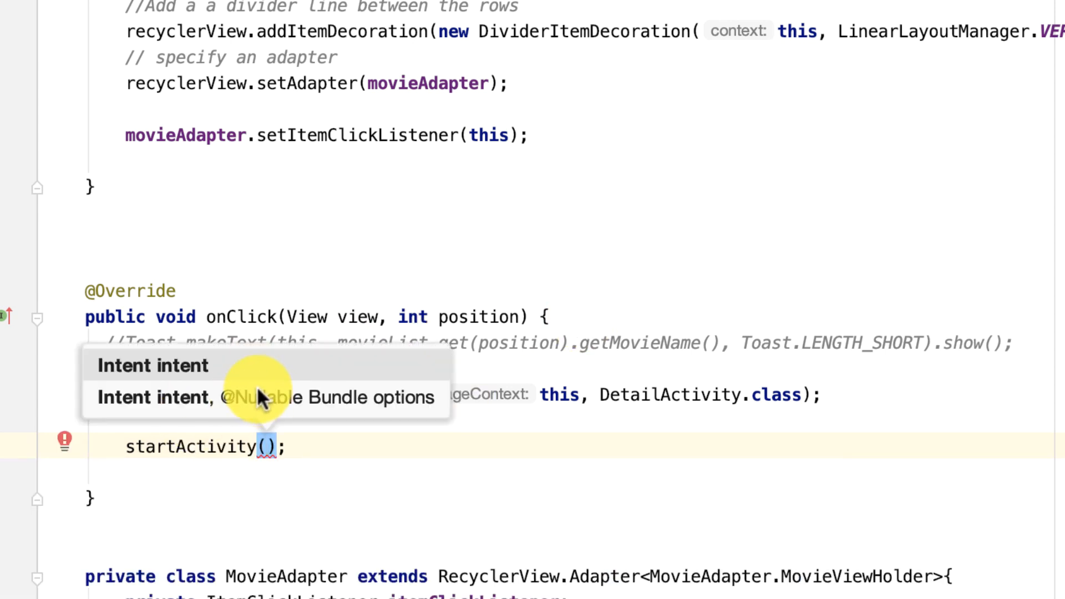
{"action": "left_click", "coordinate": [152, 365]}
{"action": "type", "text": "intent"}
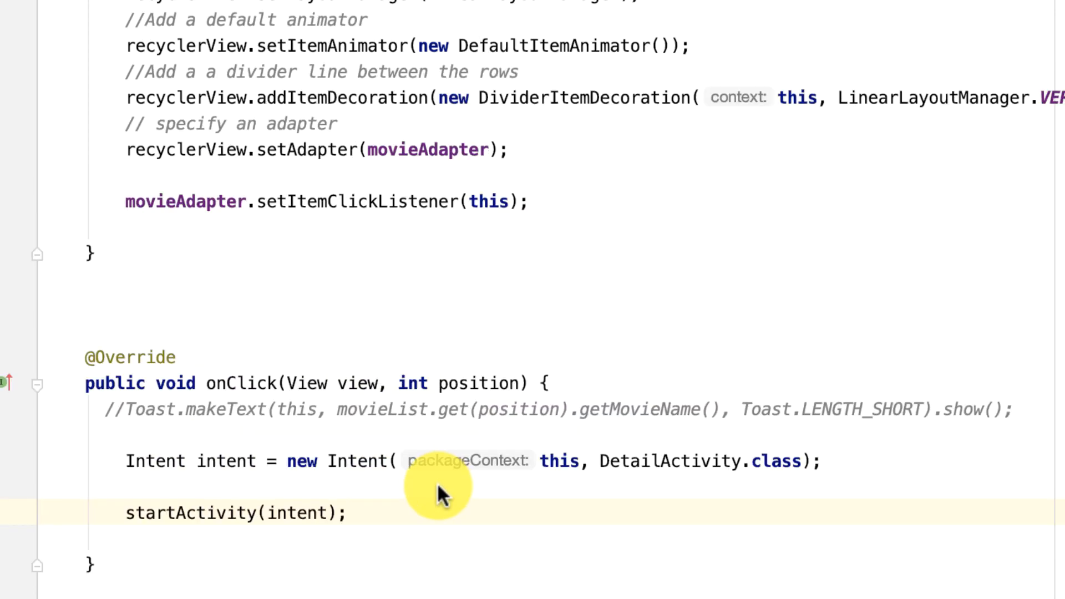
{"action": "mouse_move", "coordinate": [237, 461]}
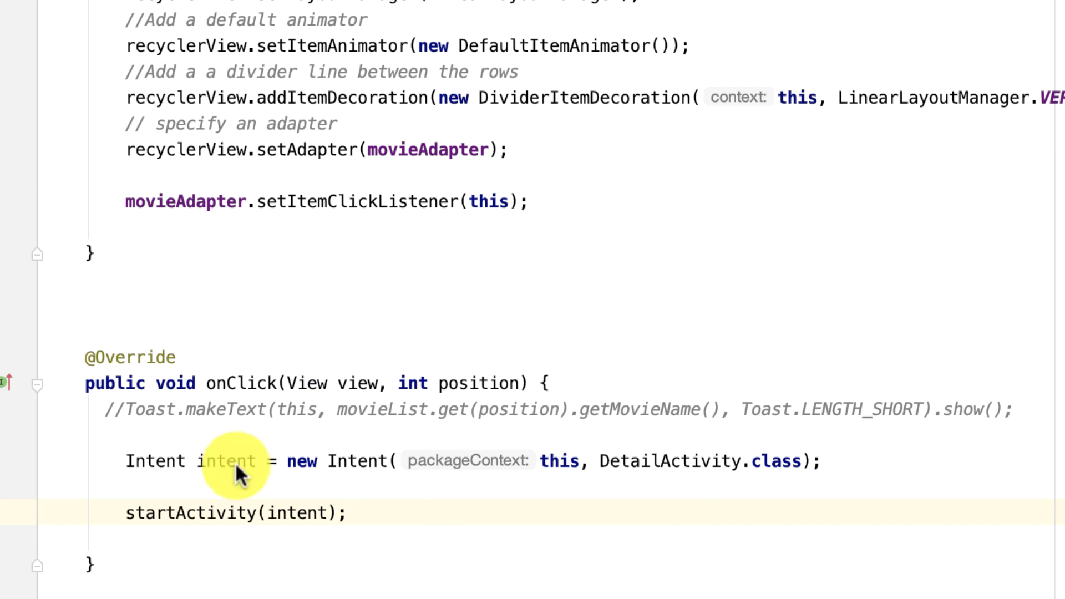
{"action": "mouse_move", "coordinate": [99, 428]}
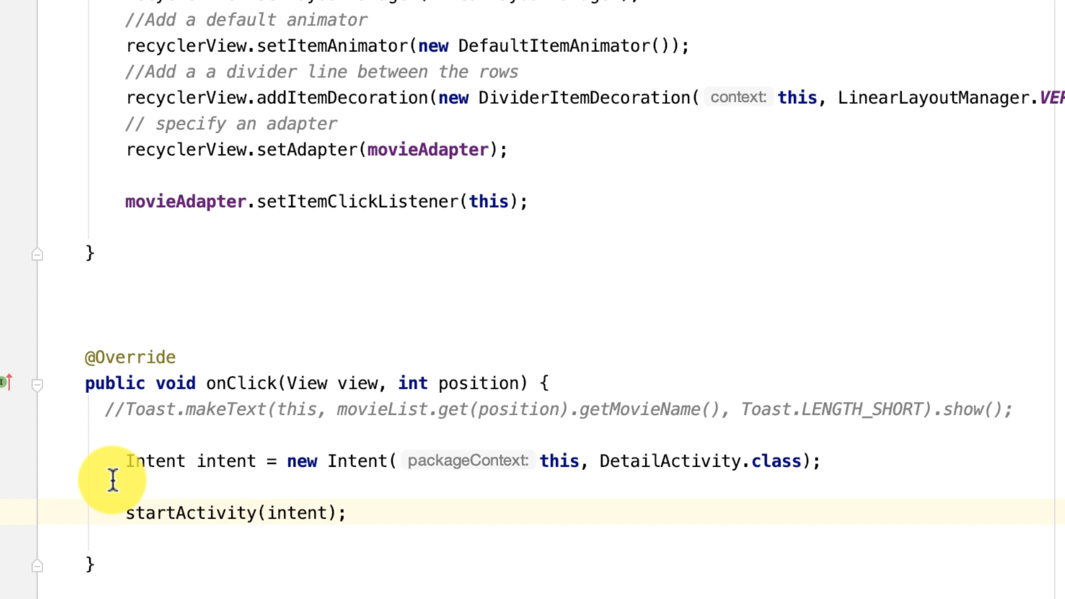
{"action": "mouse_move", "coordinate": [369, 531]}
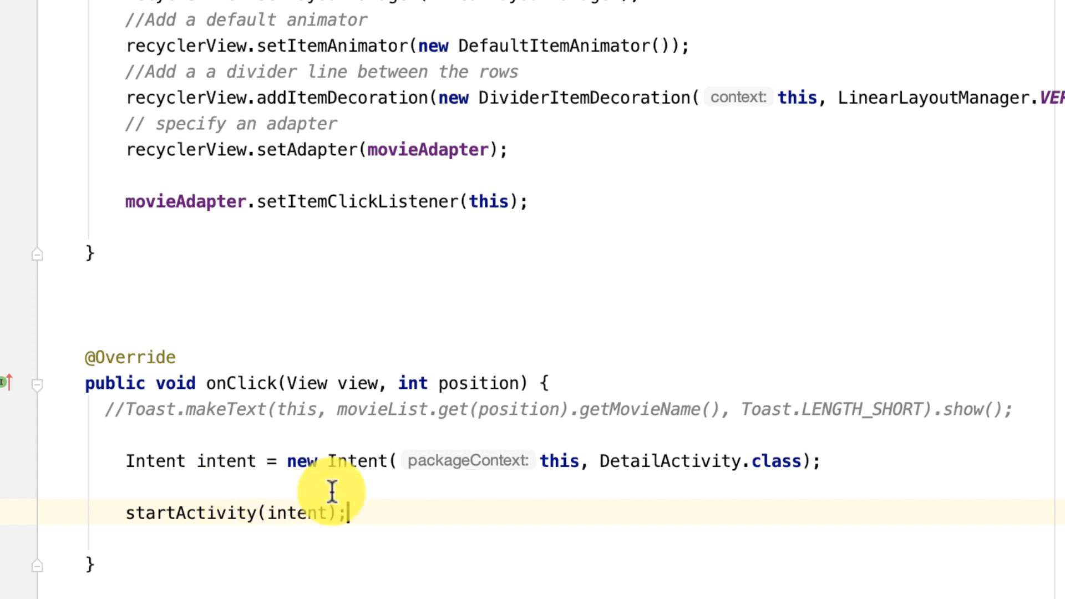
{"action": "mouse_move", "coordinate": [275, 493]}
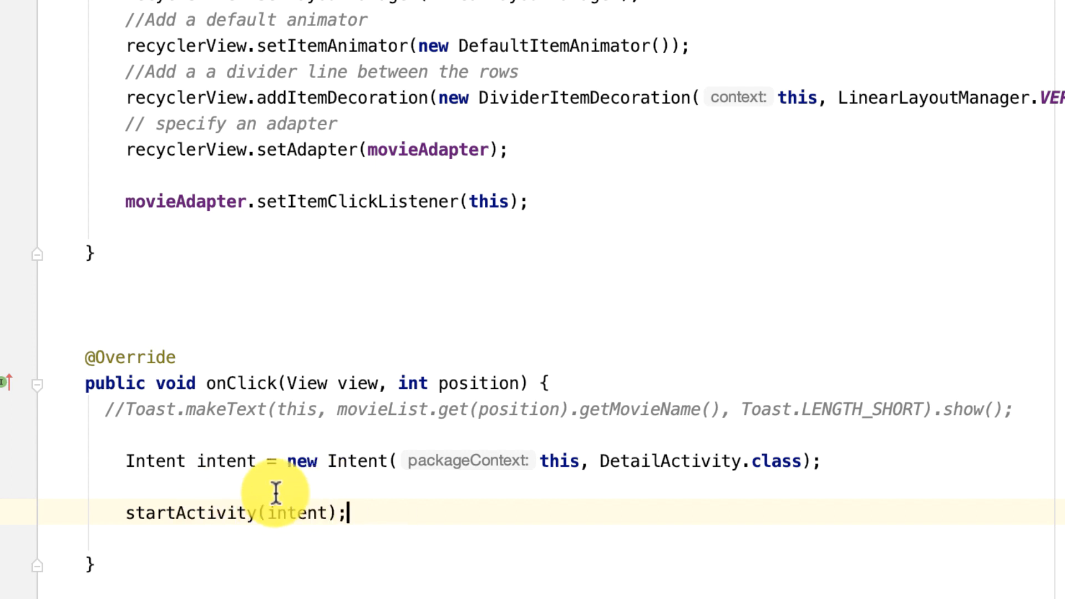
{"action": "mouse_move", "coordinate": [272, 505]}
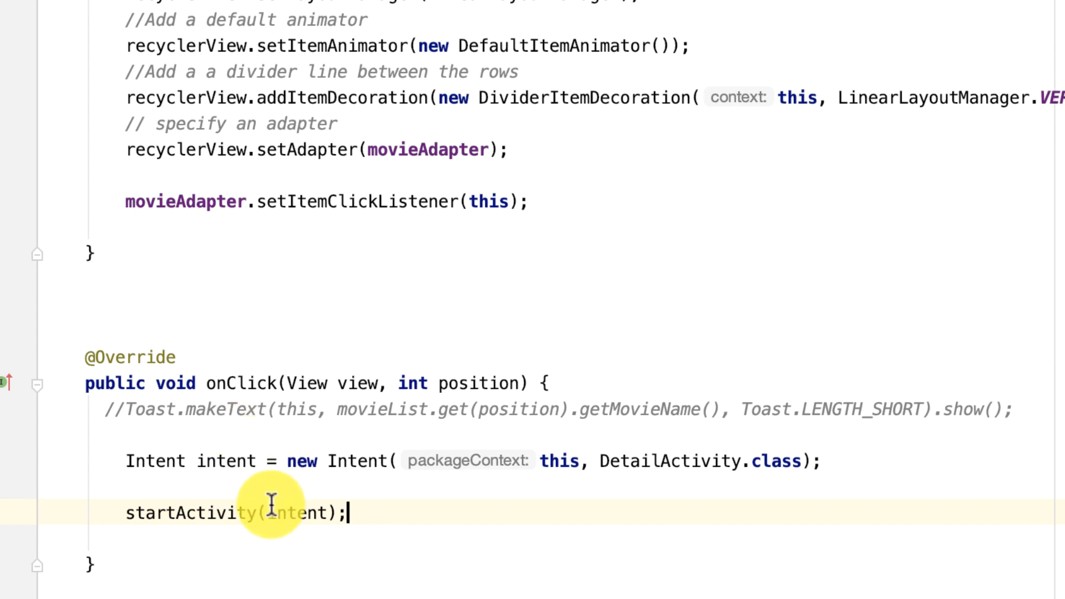
- Run the app and tap the Aladdin row to open the placeholder detail screen
{"action": "double_click", "coordinate": [226, 461]}
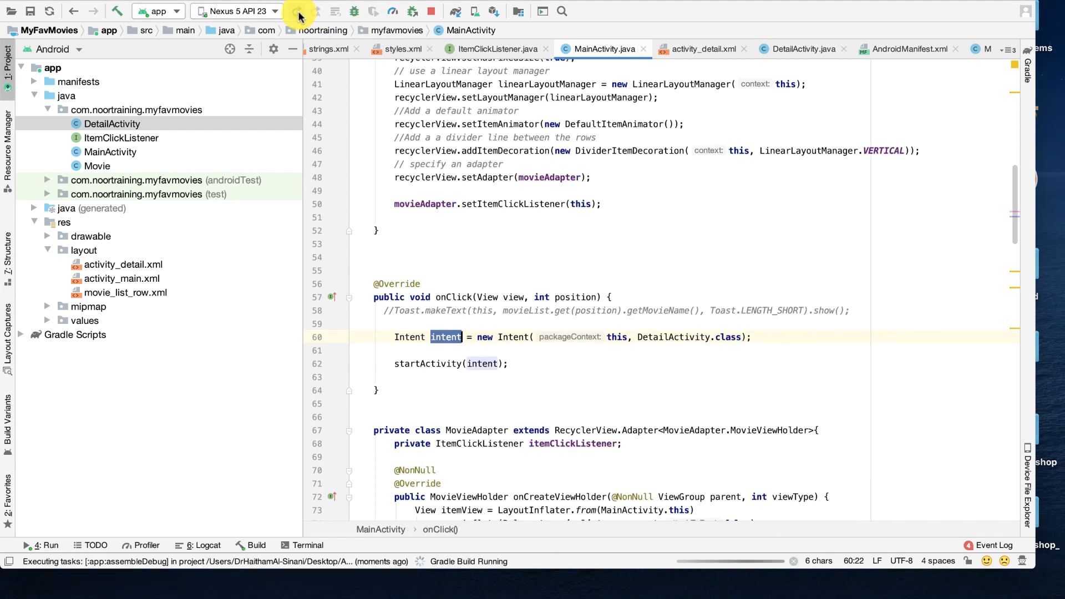
{"action": "left_click", "coordinate": [298, 11]}
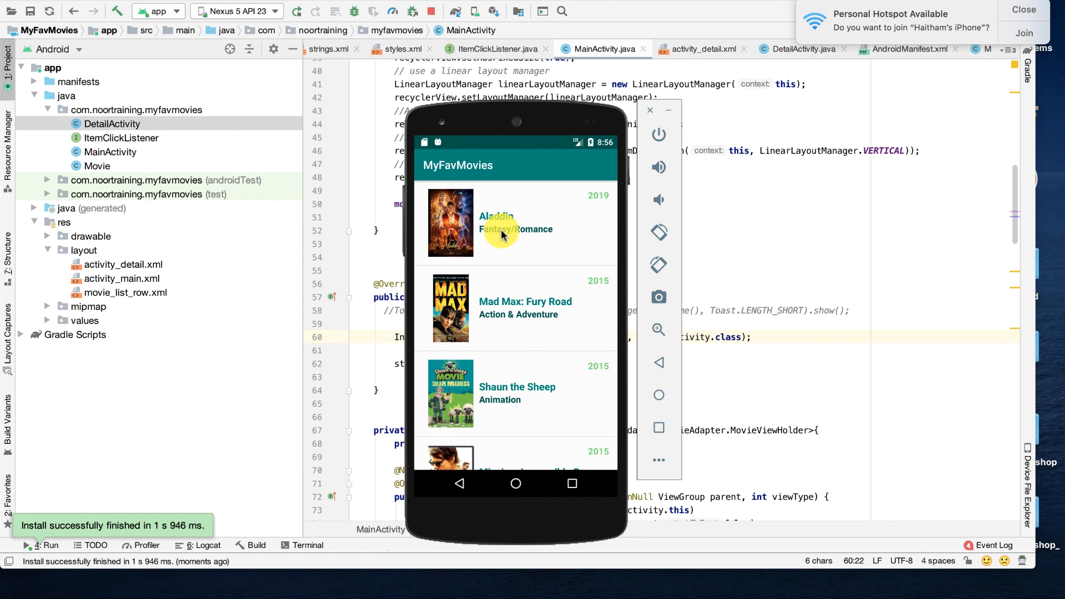
{"action": "left_click", "coordinate": [516, 307]}
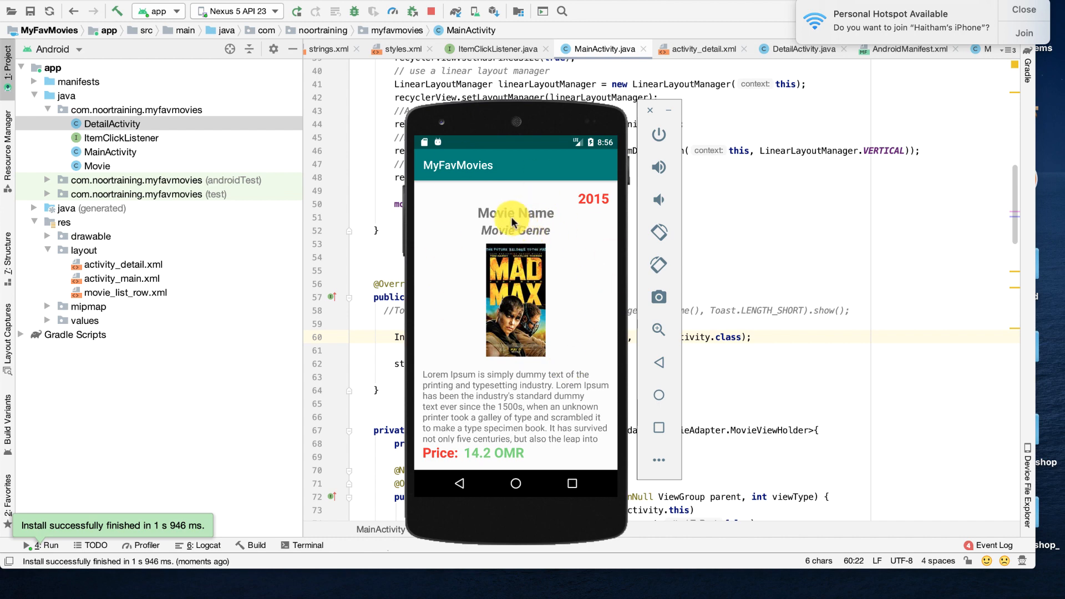
{"action": "mouse_move", "coordinate": [526, 408]}
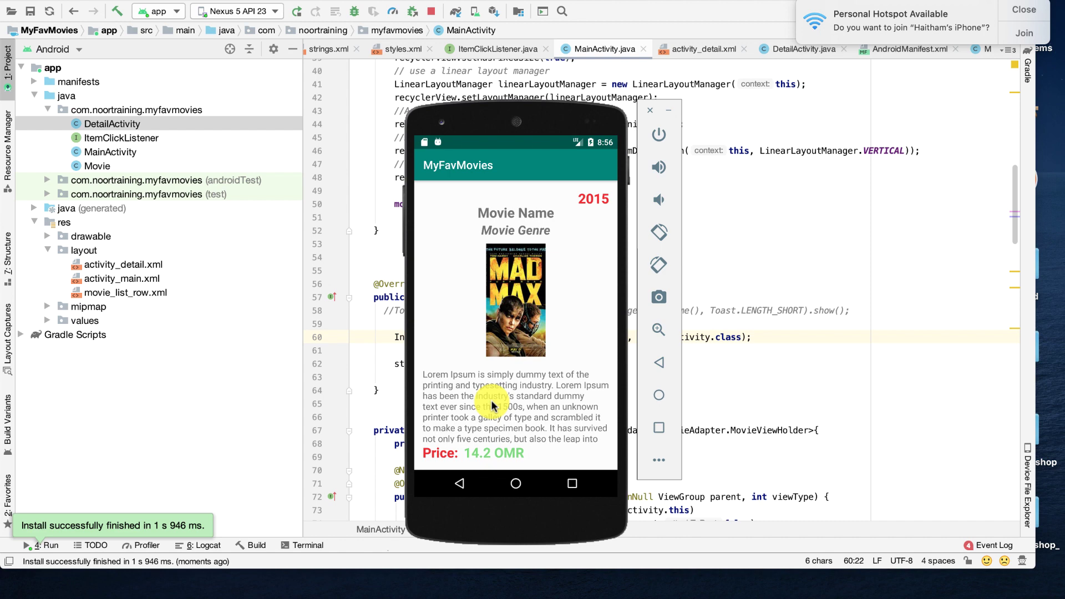
- Go back to the movie list and open the Shaun the Sheep detail screen
{"action": "left_click", "coordinate": [460, 483]}
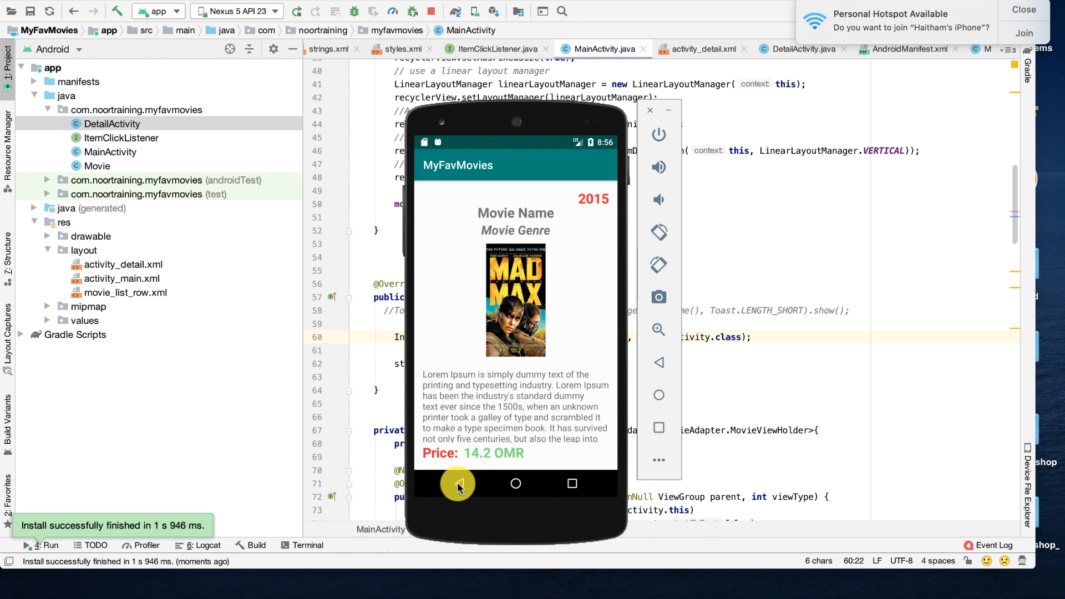
{"action": "left_click", "coordinate": [458, 484]}
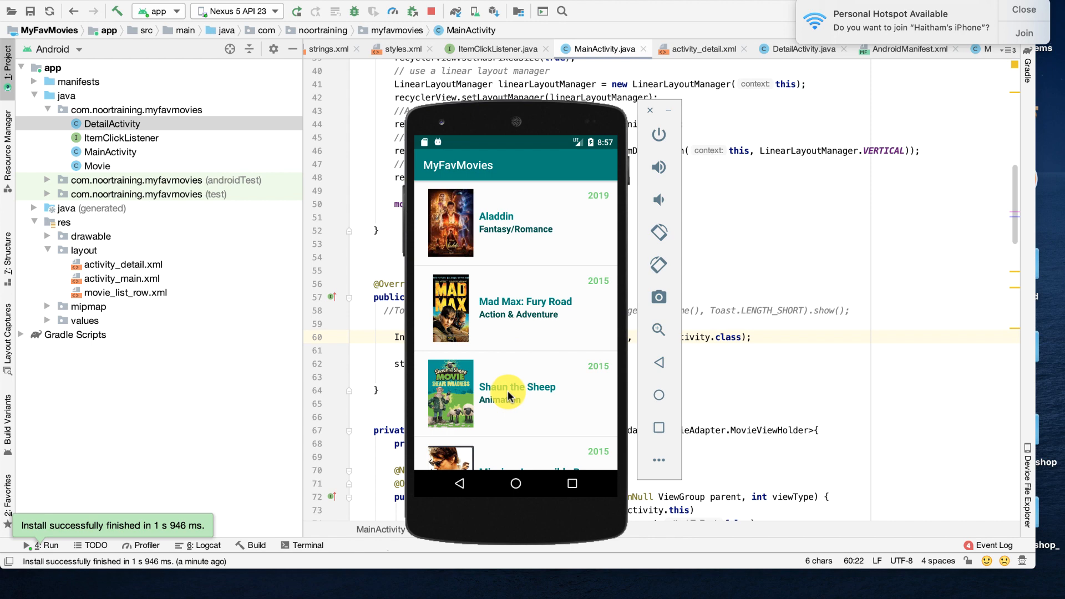
{"action": "left_click", "coordinate": [516, 307]}
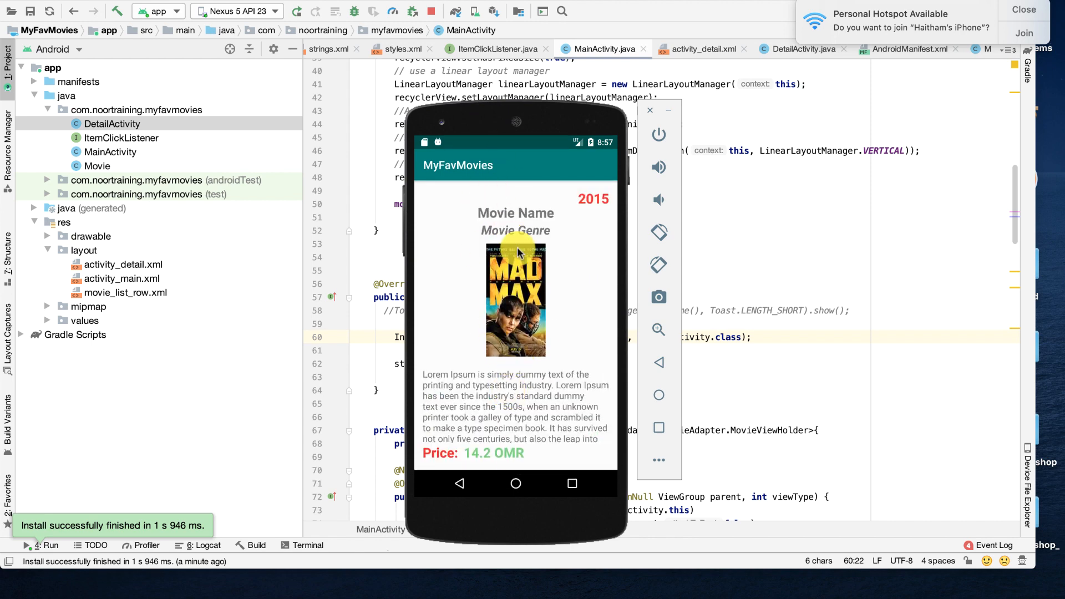
{"action": "mouse_move", "coordinate": [520, 220]}
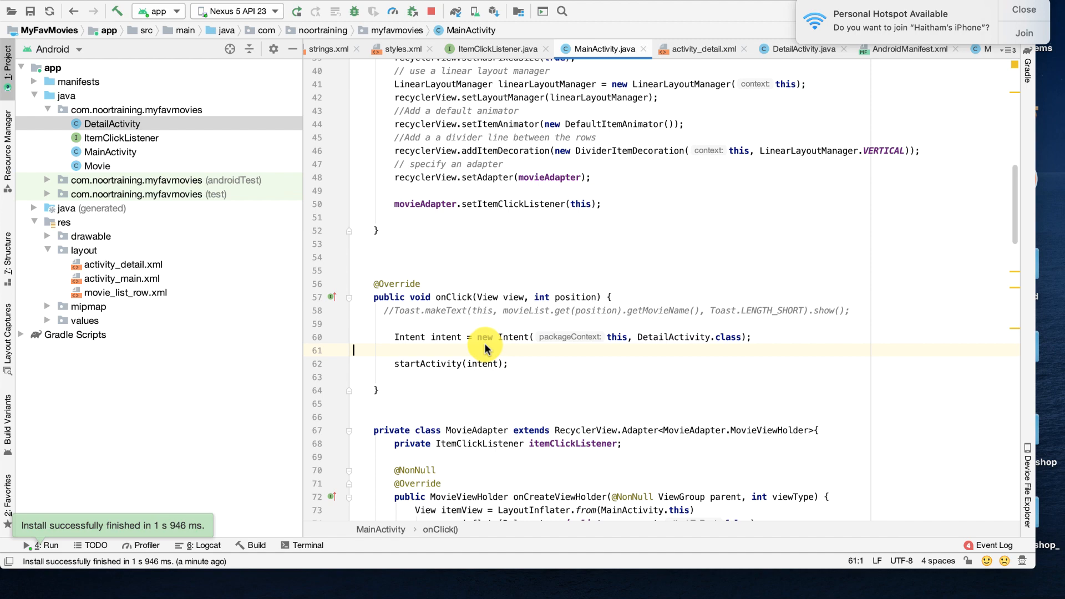
- Start a Movie declaration below the intent, briefly checking the DetailActivity source
{"action": "double_click", "coordinate": [446, 337]}
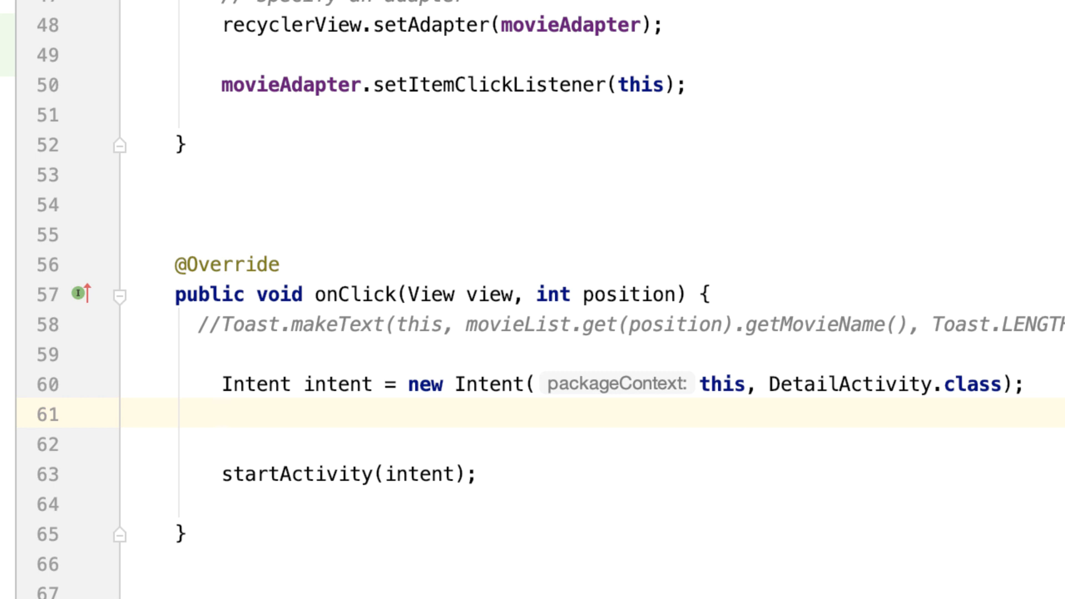
{"action": "type", "text": "Movie"}
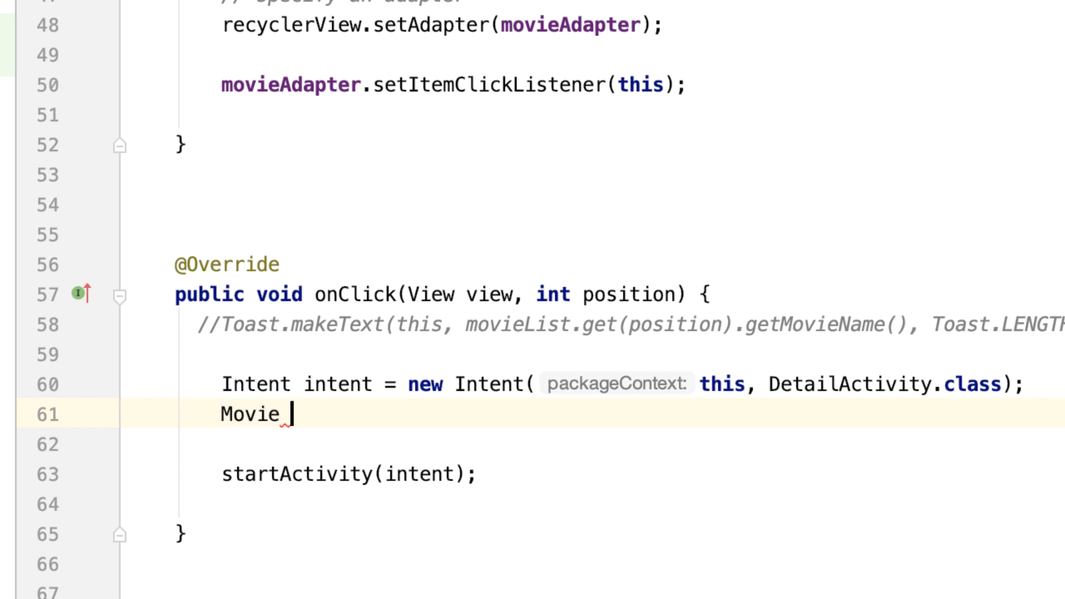
{"action": "key", "text": "Backspace"}
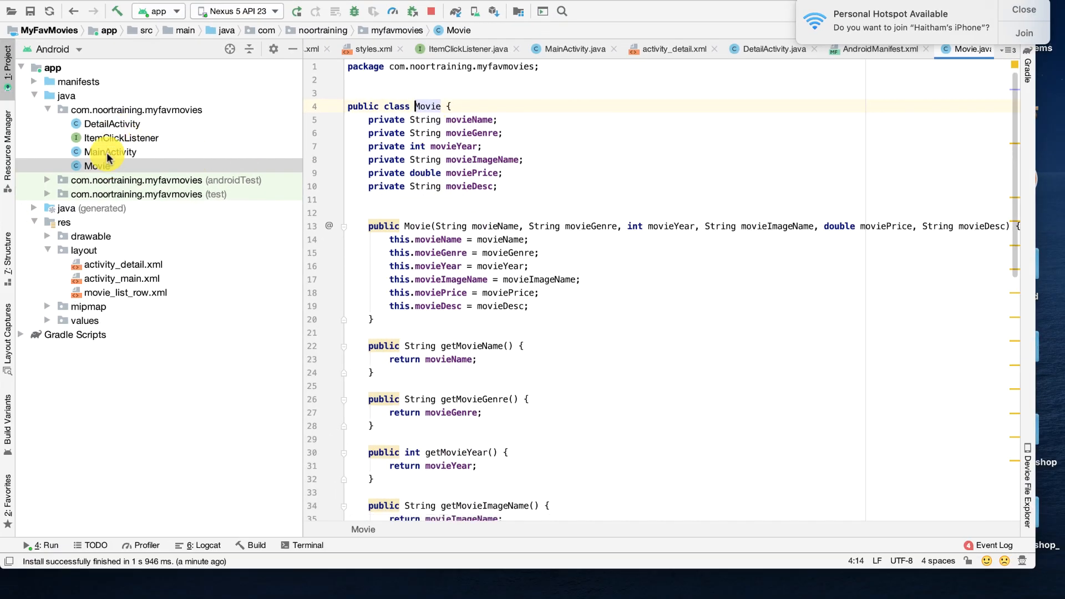
{"action": "left_click", "coordinate": [111, 123]}
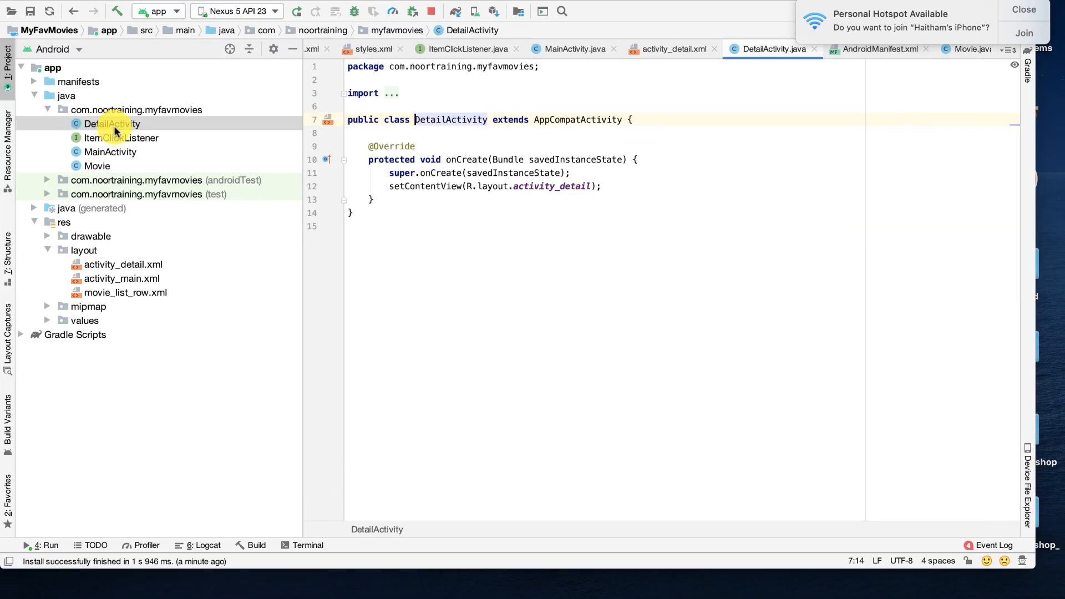
{"action": "left_click", "coordinate": [573, 49]}
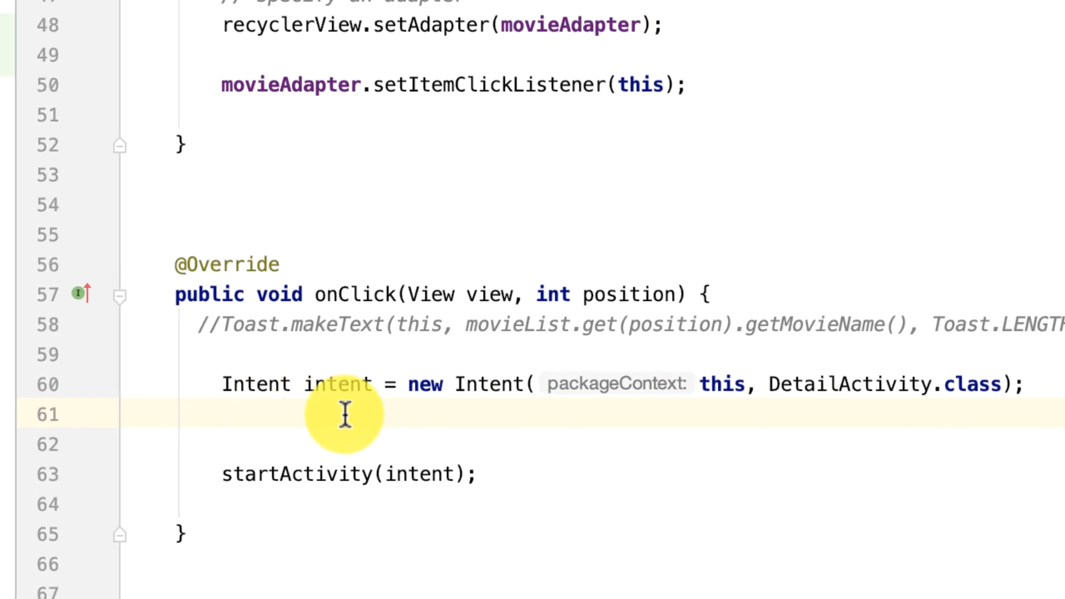
- Declare Movie movie = movieList.get(position) using the onClick position parameter
{"action": "type", "text": "Mo"}
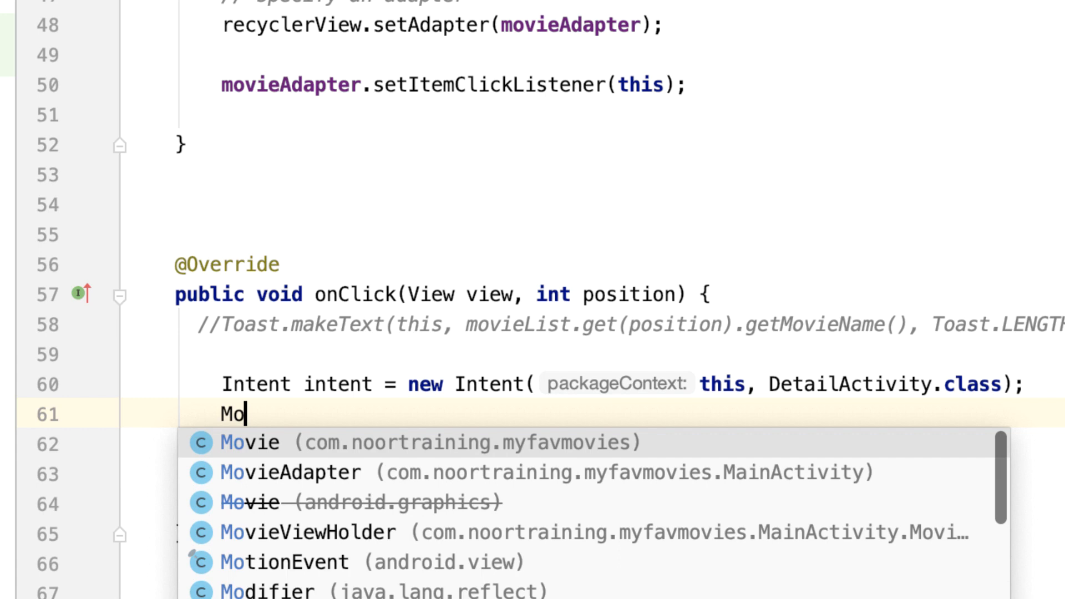
{"action": "left_click", "coordinate": [249, 443]}
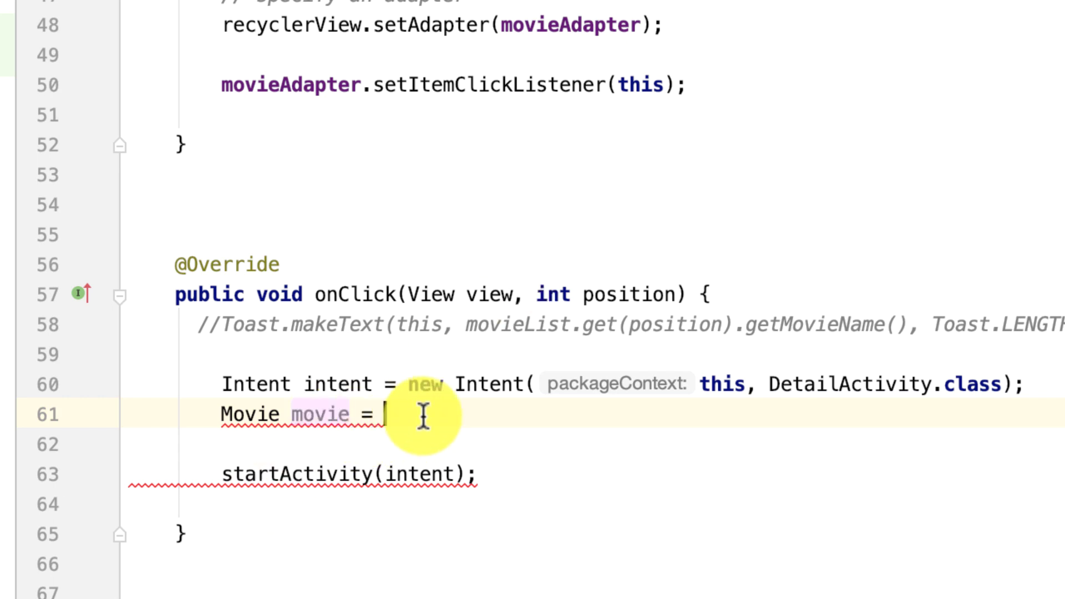
{"action": "double_click", "coordinate": [631, 294]}
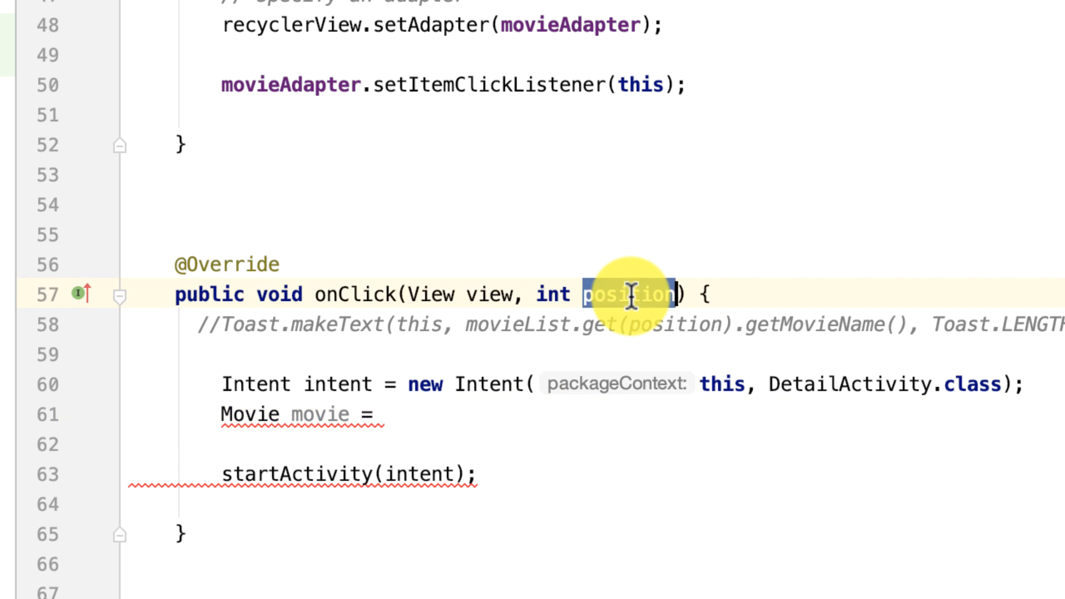
{"action": "mouse_move", "coordinate": [560, 323]}
{"action": "type", "text": " movieList"}
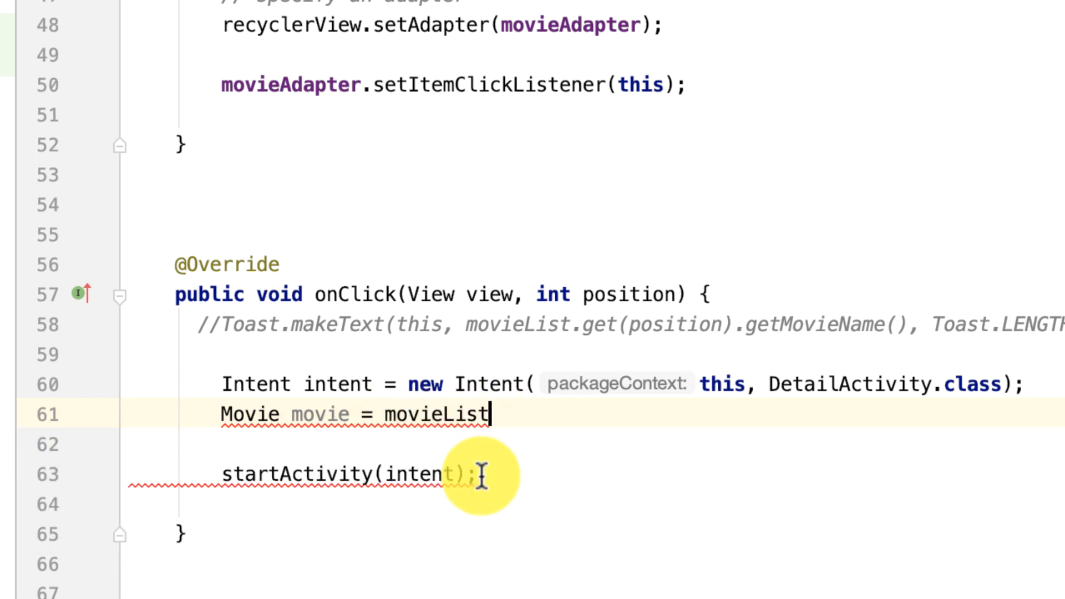
{"action": "scroll", "scroll_direction": "up", "scroll_amount": 3}
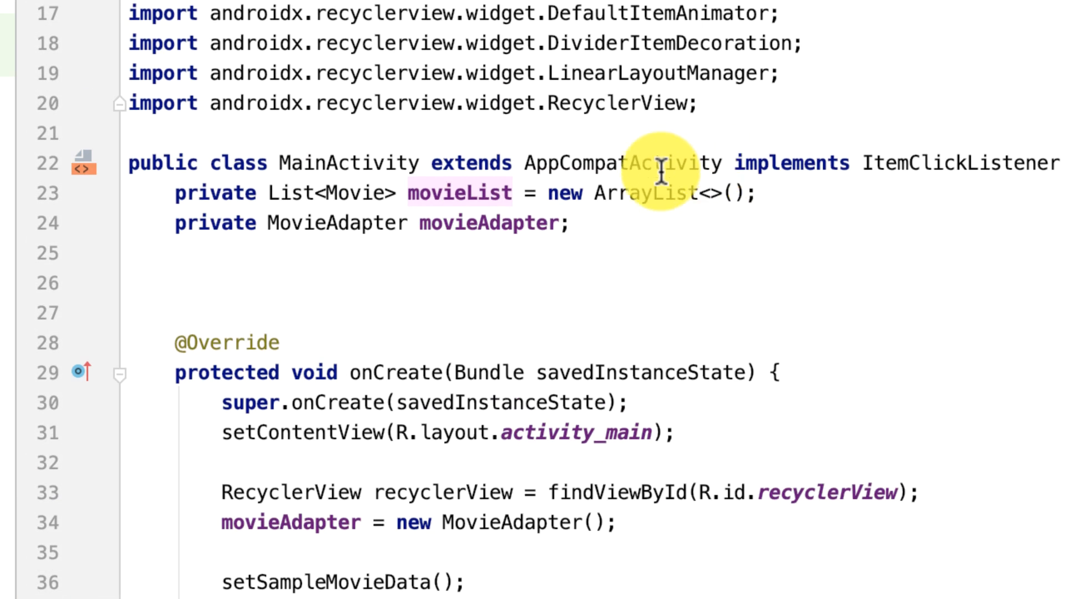
{"action": "scroll", "scroll_direction": "down", "scroll_amount": 3}
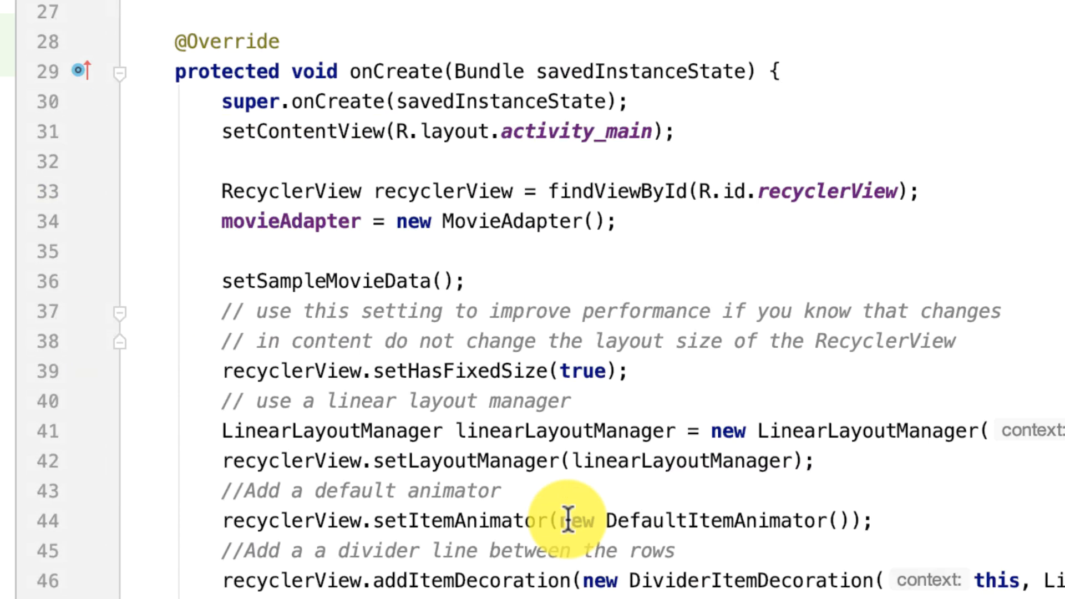
{"action": "scroll", "scroll_direction": "down", "scroll_amount": 3}
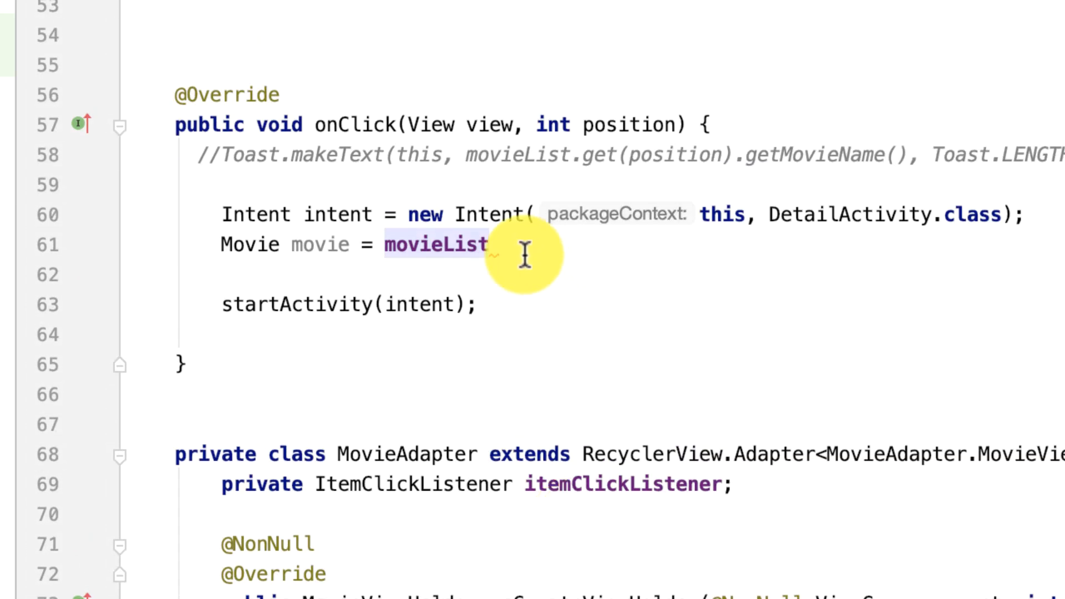
{"action": "type", "text": ".get(position);"}
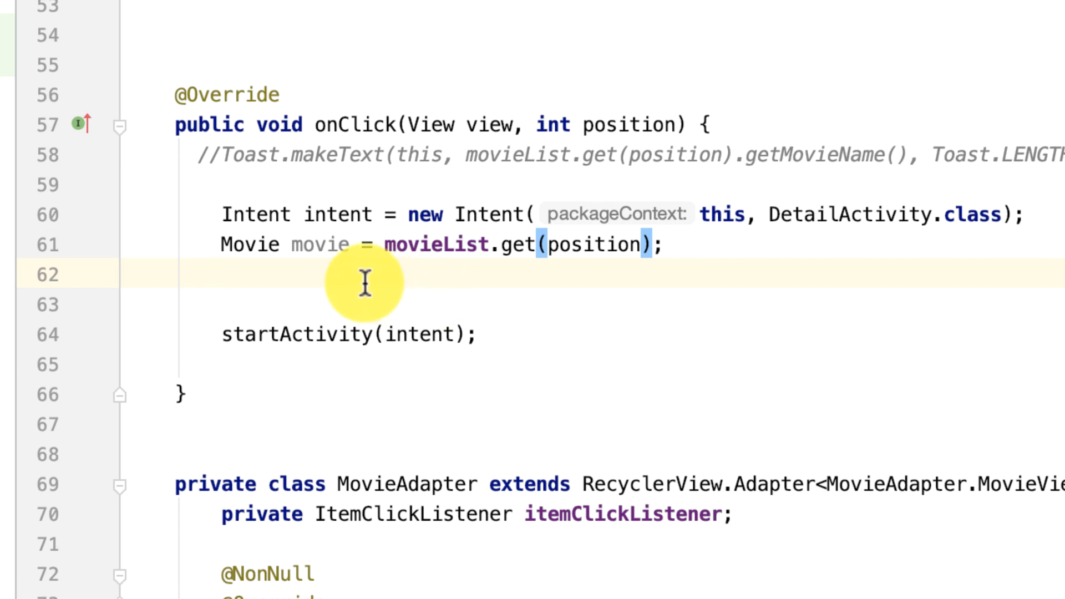
{"action": "mouse_move", "coordinate": [234, 93]}
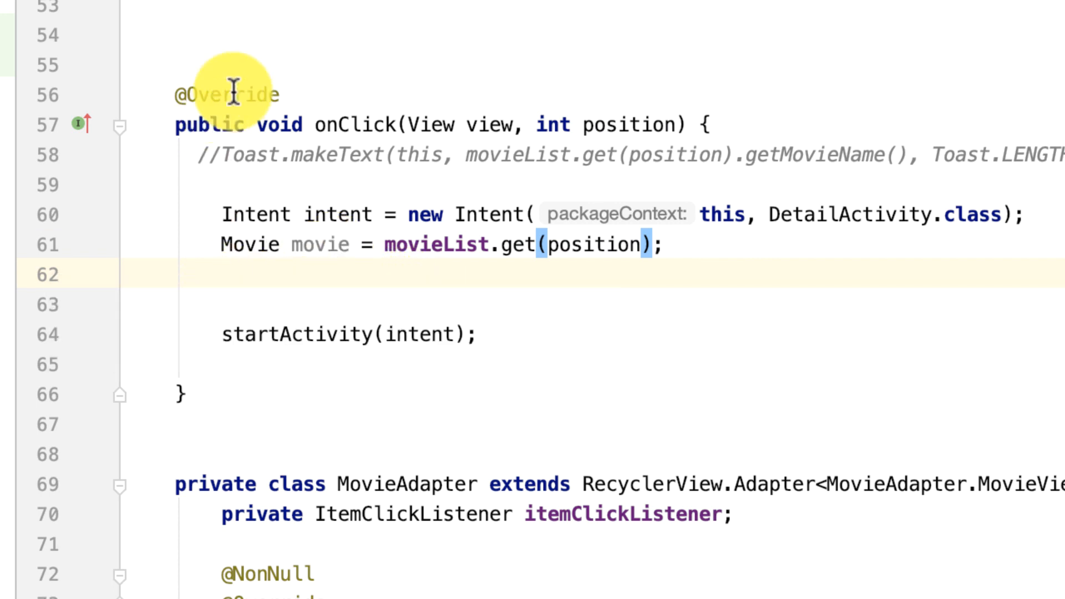
{"action": "mouse_move", "coordinate": [521, 329]}
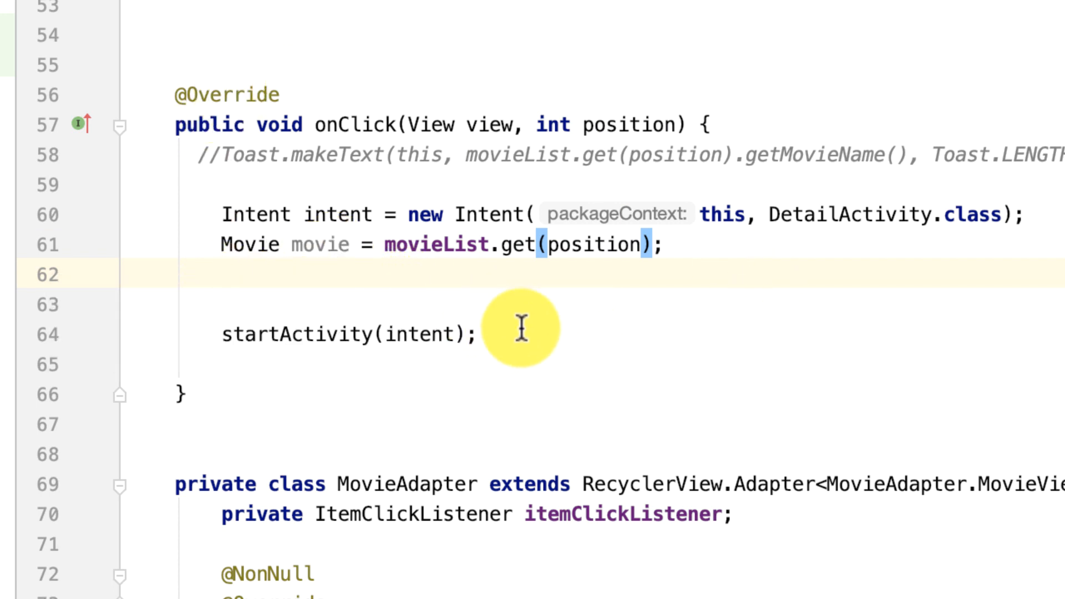
{"action": "mouse_move", "coordinate": [325, 245]}
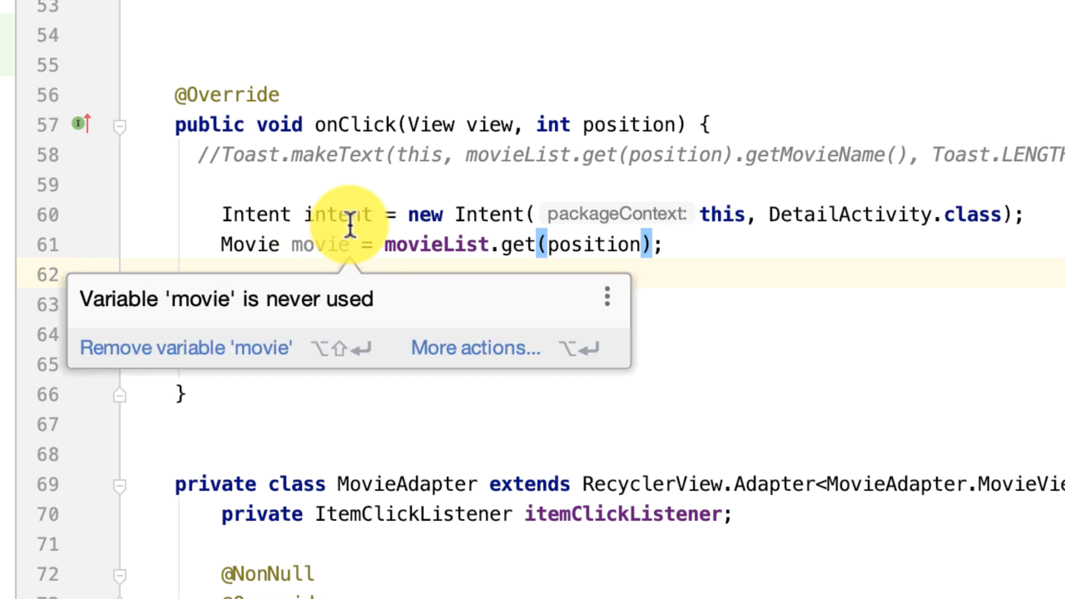
- Add startActivity(intent) and begin an intent.putExtra call
{"action": "type", "text": "startActivity(intent);"}
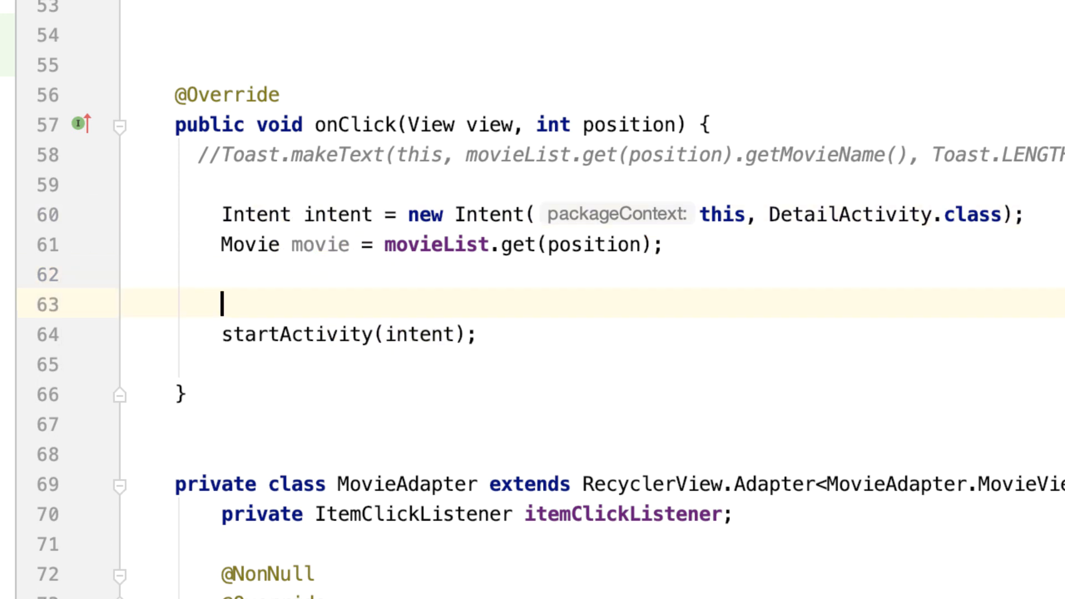
{"action": "type", "text": "in"}
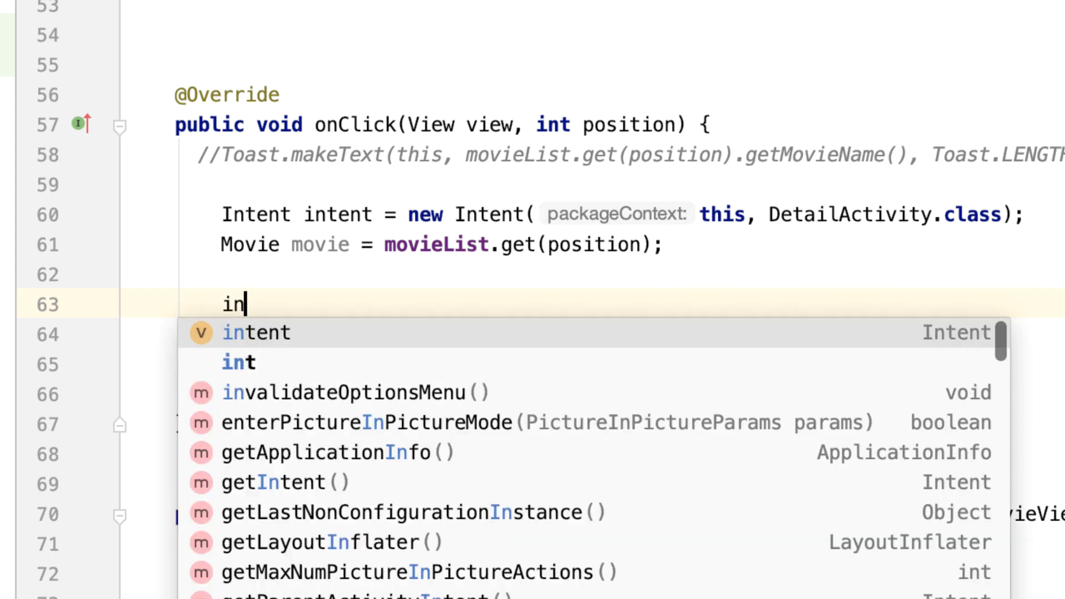
{"action": "left_click", "coordinate": [256, 332]}
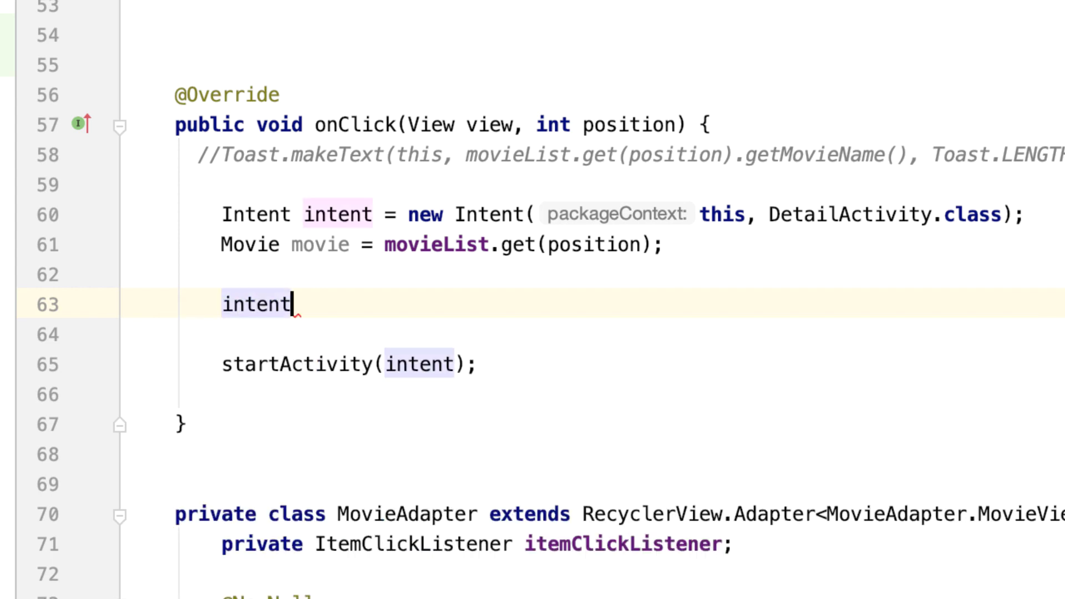
{"action": "type", "text": ".put"}
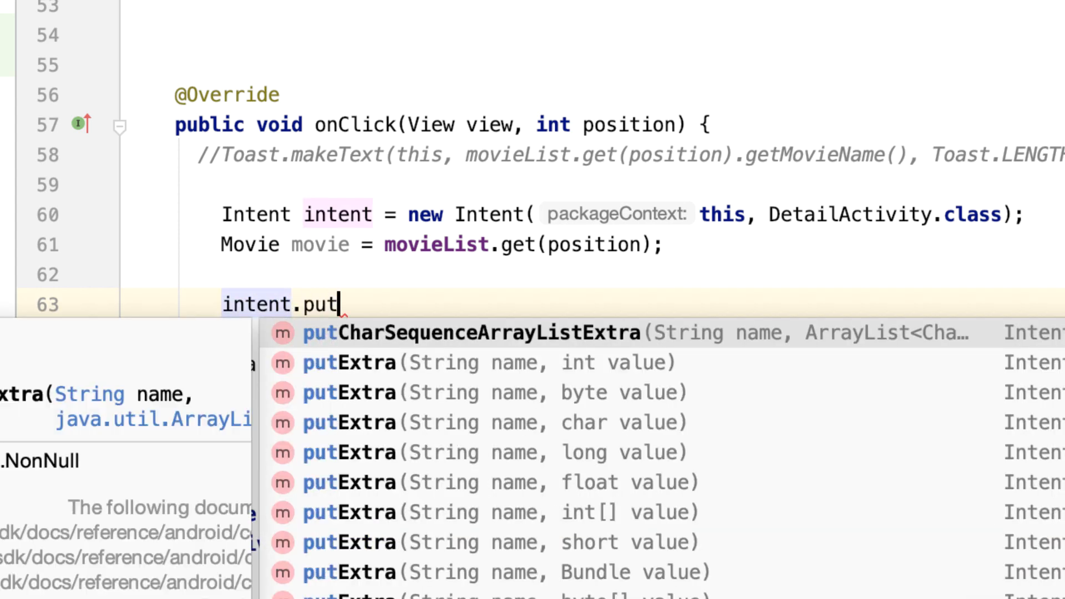
{"action": "scroll", "scroll_direction": "down", "scroll_amount": 3}
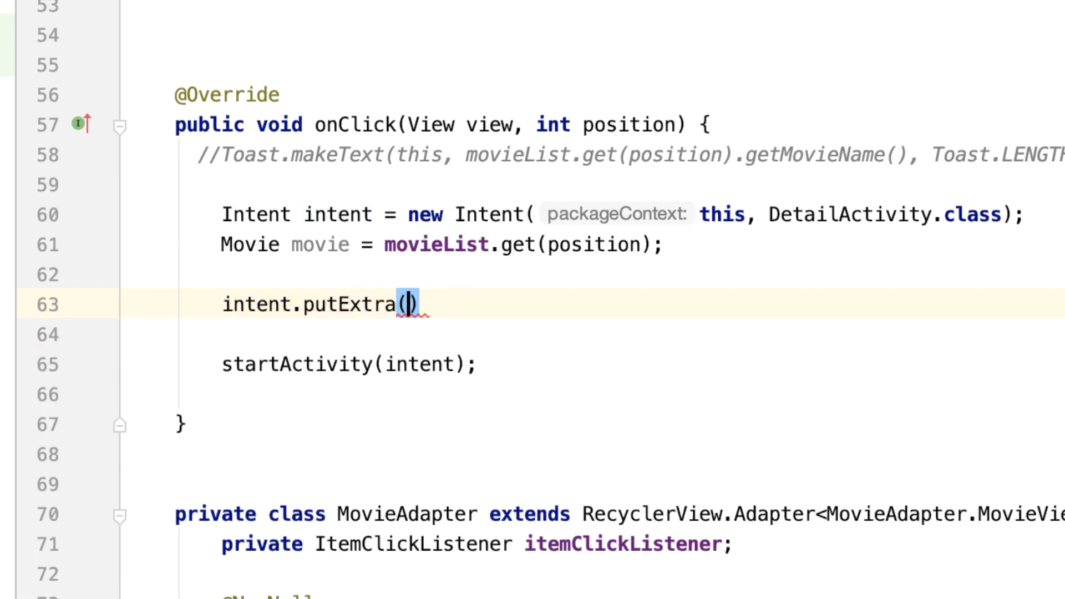
- Pass "MovieObject" as the extra key and the movie as its value
{"action": "type", "text": "\""}
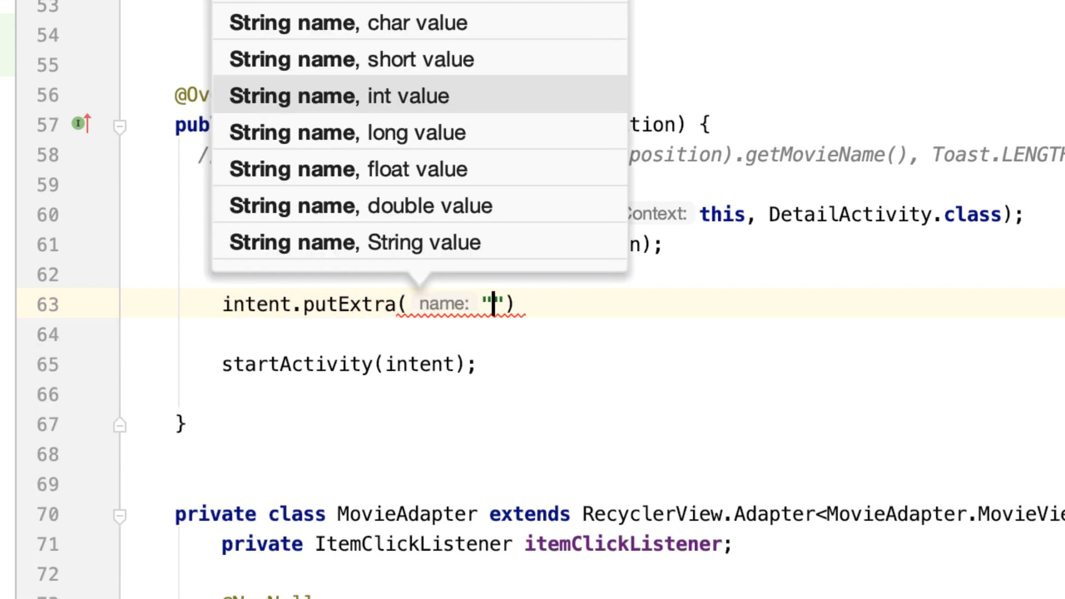
{"action": "type", "text": "Movie"}
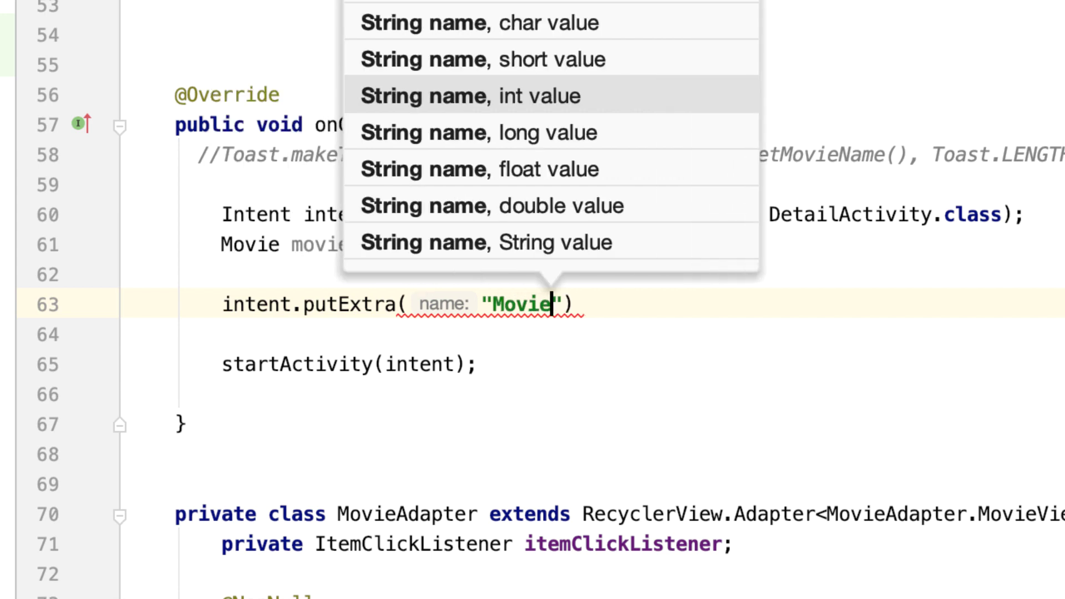
{"action": "type", "text": "Object"}
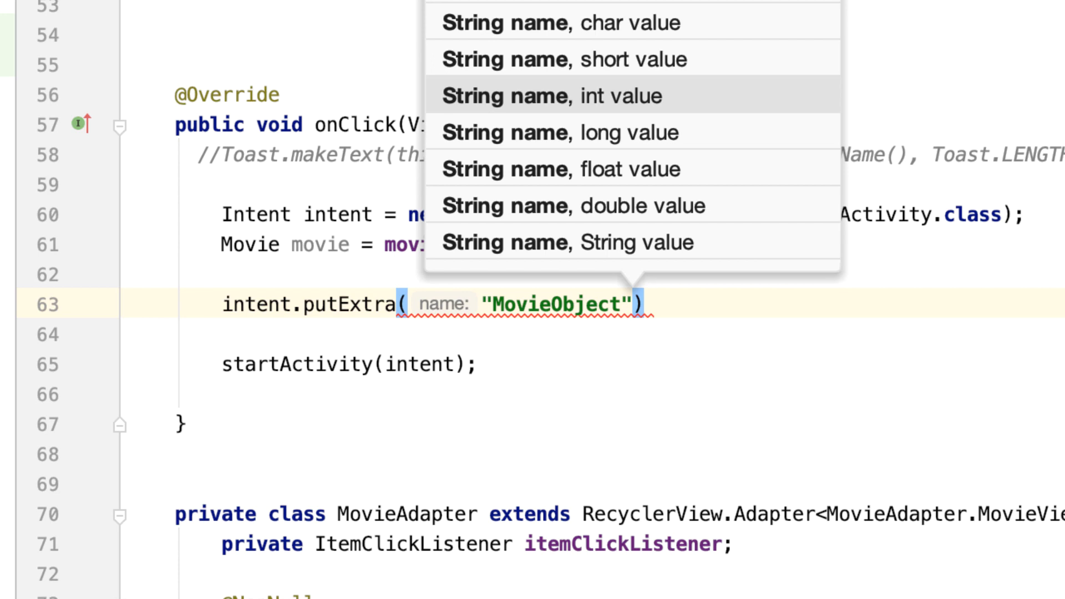
{"action": "type", "text": ",movie"}
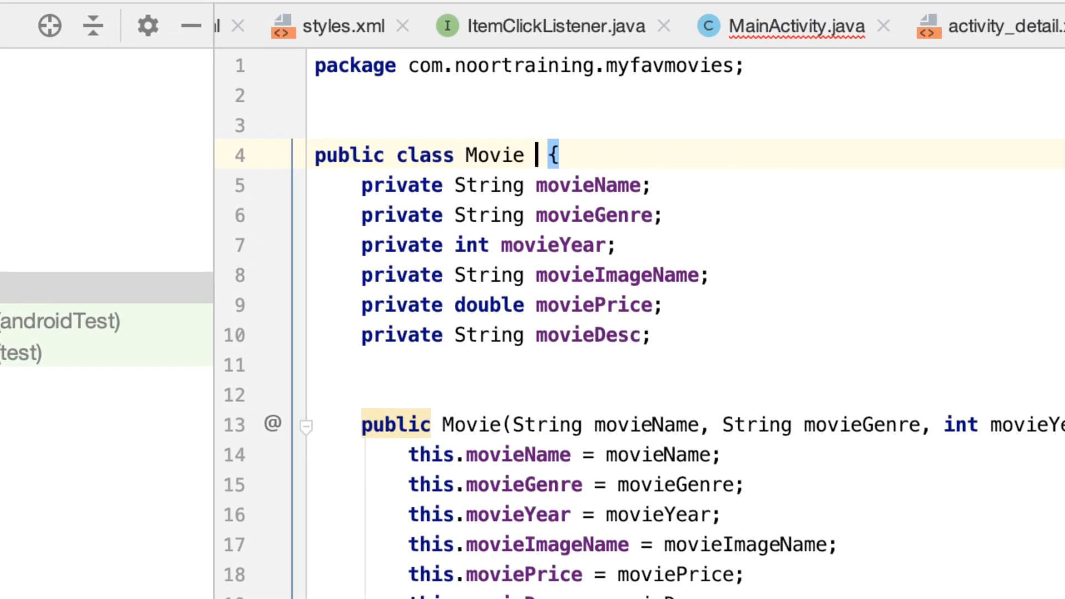
- Make the Movie class implement Serializable with the java.io import
{"action": "type", "text": "implements Se"}
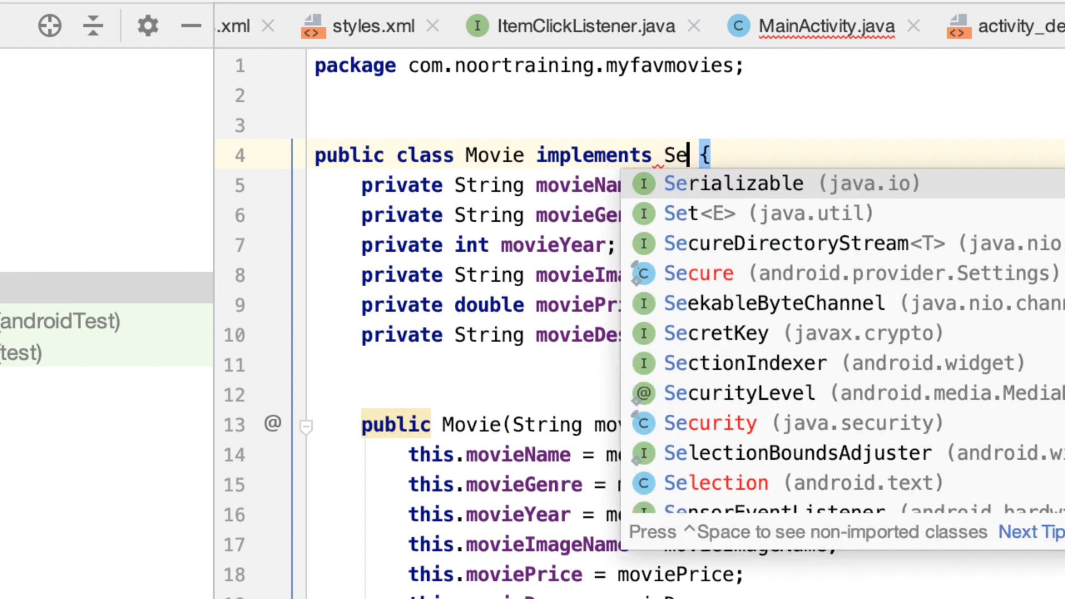
{"action": "left_click", "coordinate": [735, 183]}
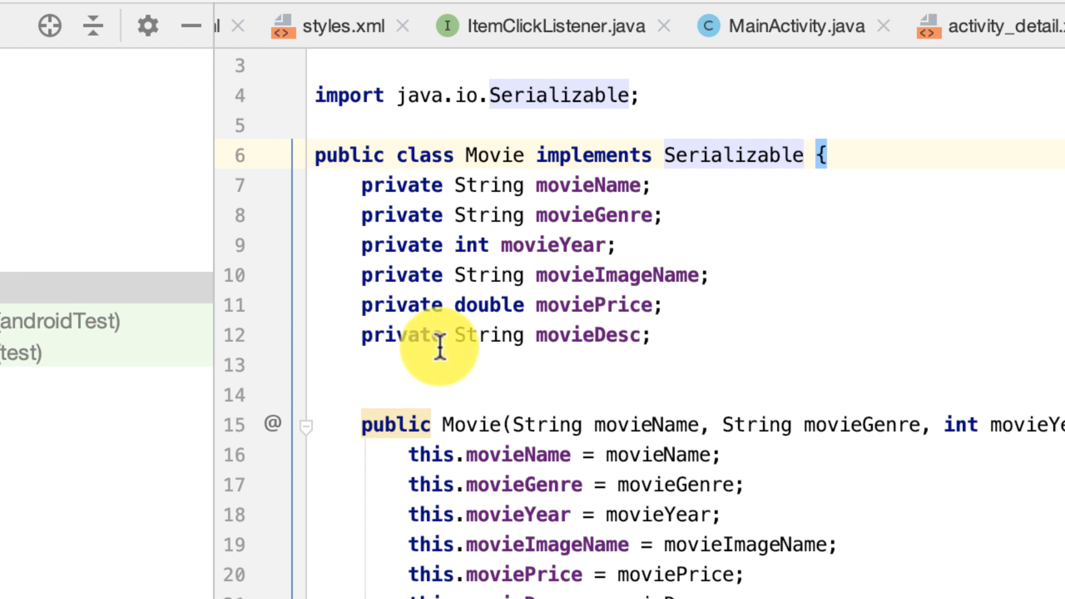
{"action": "mouse_move", "coordinate": [615, 134]}
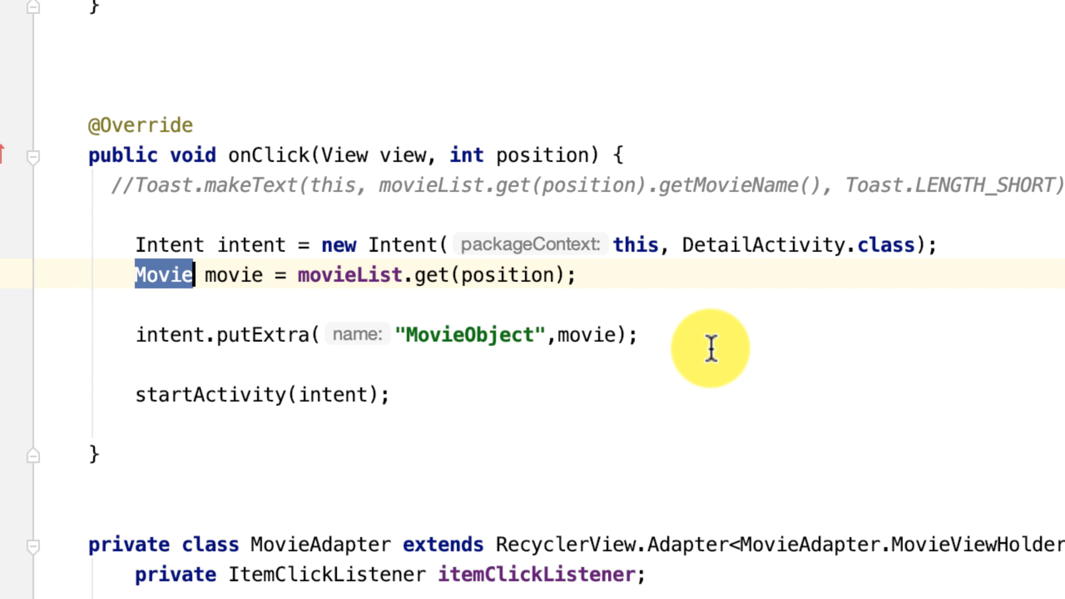
{"action": "mouse_move", "coordinate": [619, 276]}
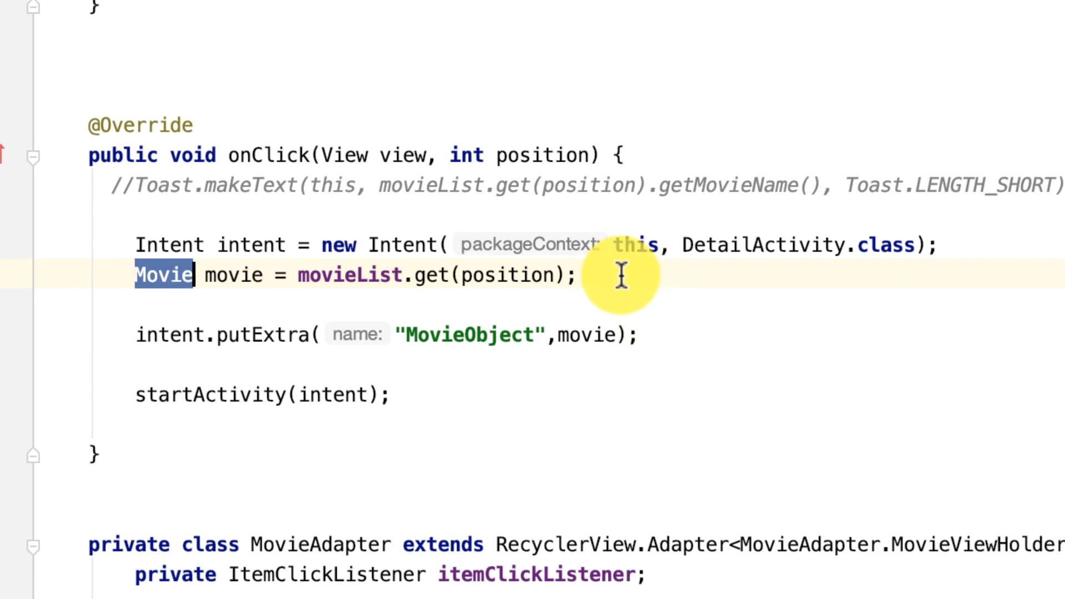
{"action": "mouse_move", "coordinate": [632, 335]}
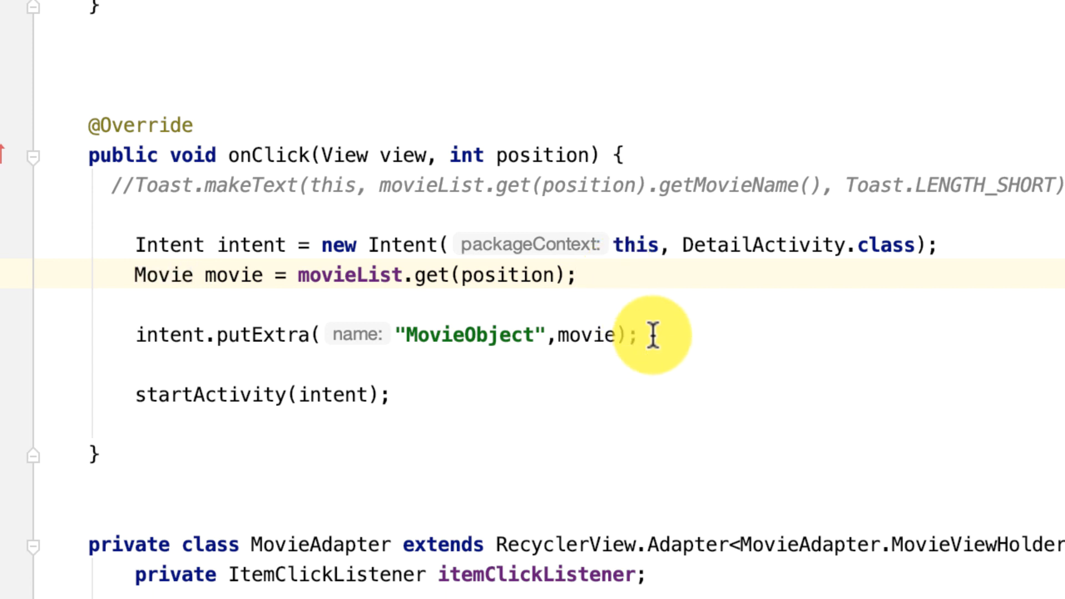
- Extract the "MovieObject" literal into a MOVIE_OBJECT constant at the top of MainActivity
{"action": "double_click", "coordinate": [585, 335]}
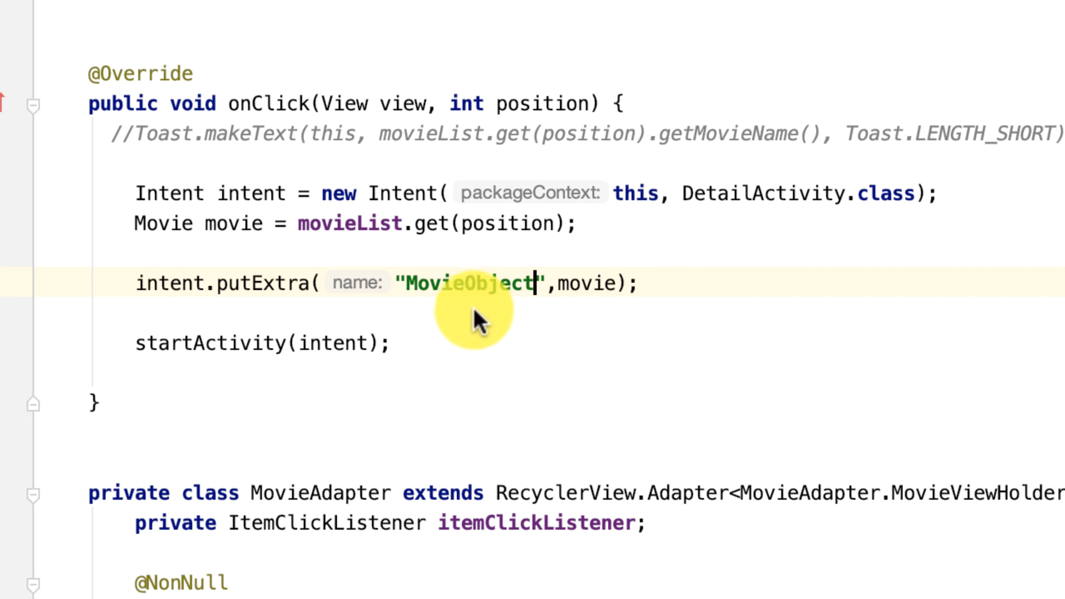
{"action": "double_click", "coordinate": [468, 283]}
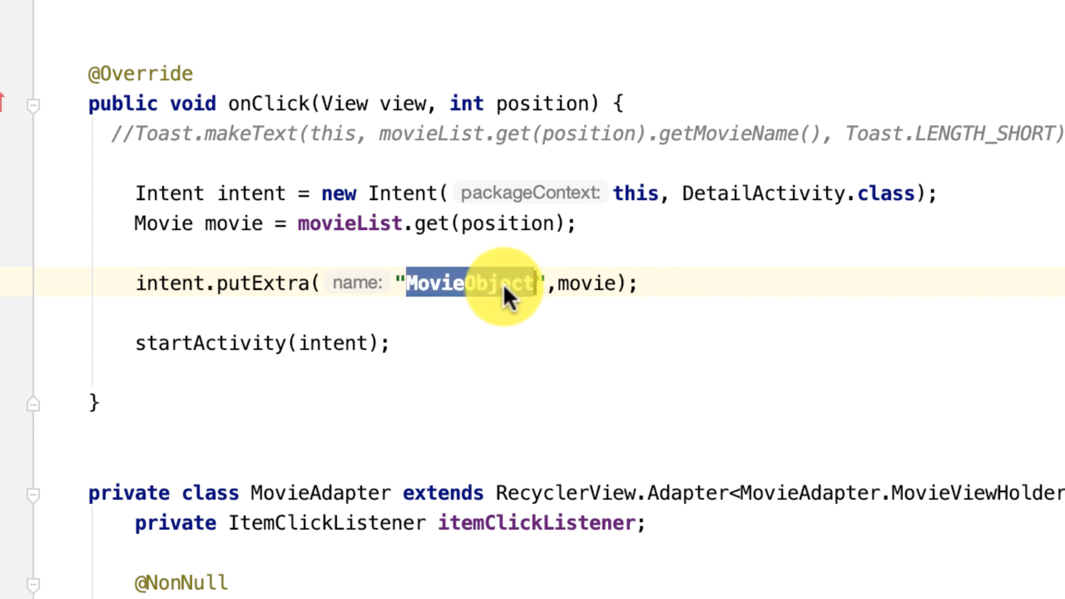
{"action": "left_click", "coordinate": [536, 283]}
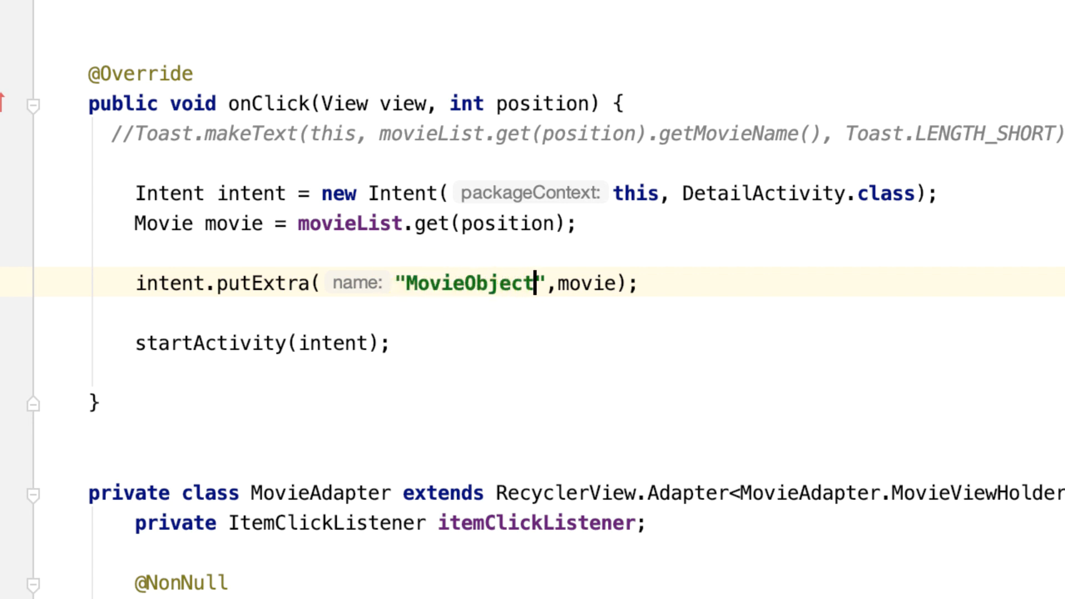
{"action": "mouse_move", "coordinate": [879, 315]}
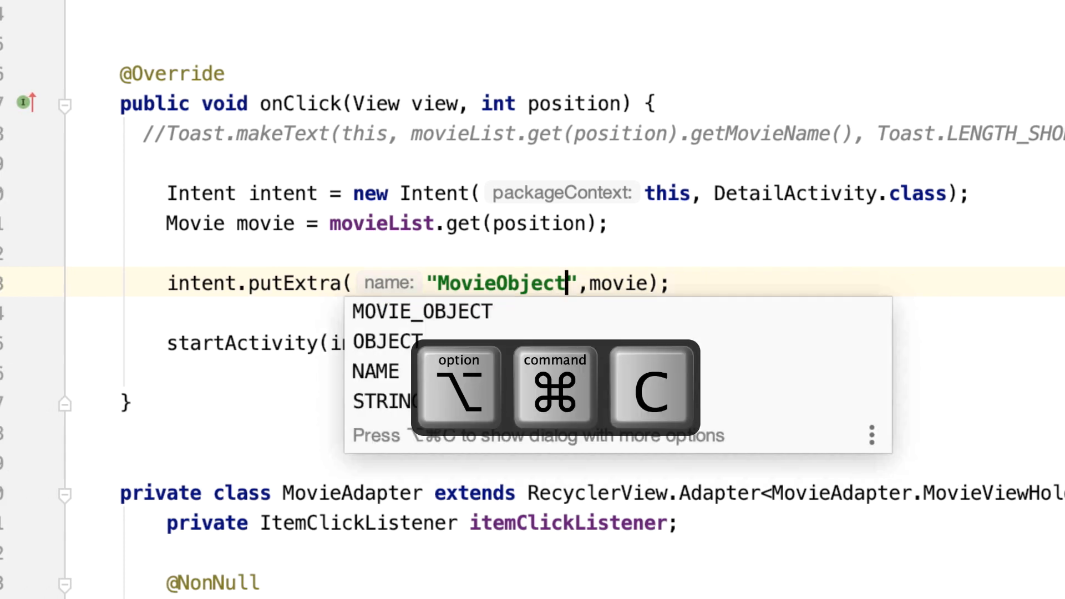
{"action": "left_click", "coordinate": [422, 310]}
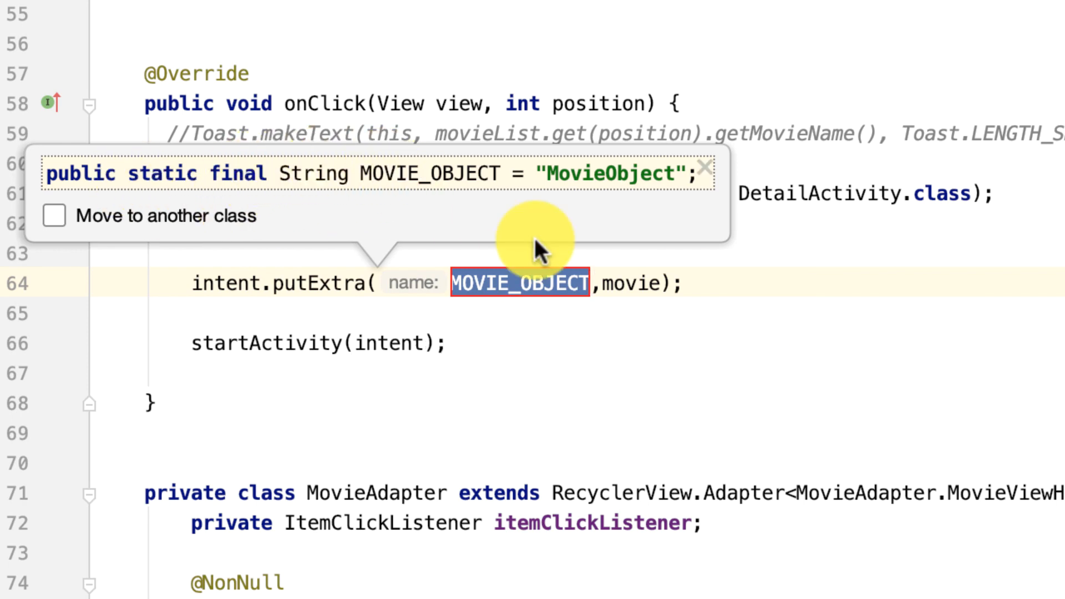
{"action": "scroll", "scroll_direction": "up", "scroll_amount": 3}
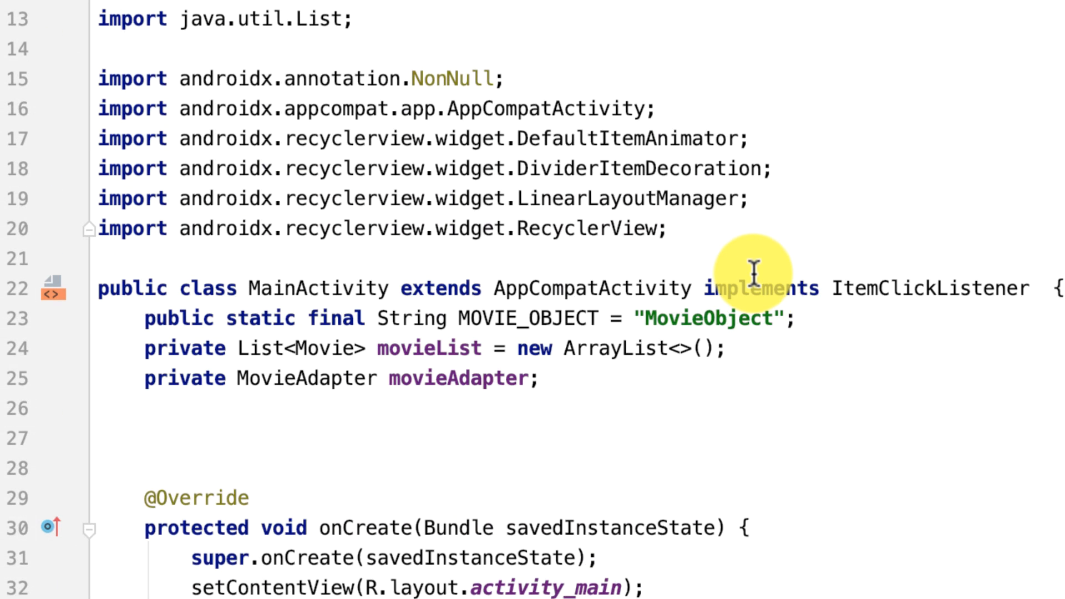